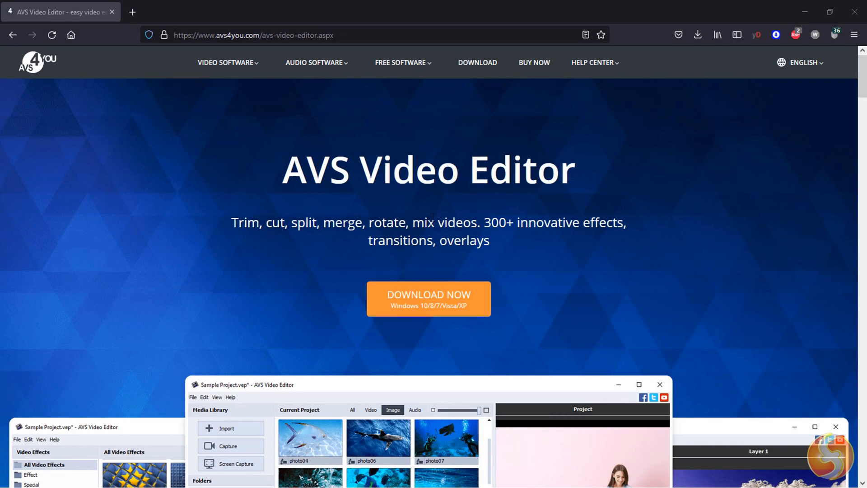
# Step: Stop the playing mountain project preview so it returns to the start
pyautogui.scroll(-3)
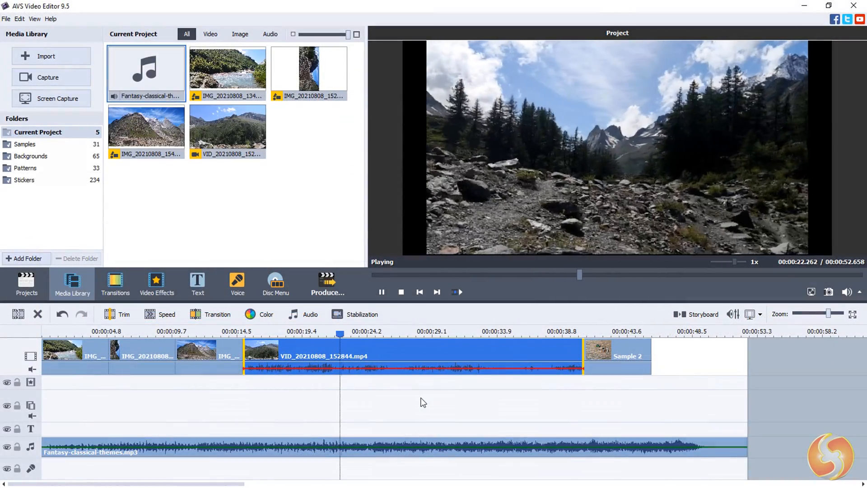
pyautogui.click(401, 291)
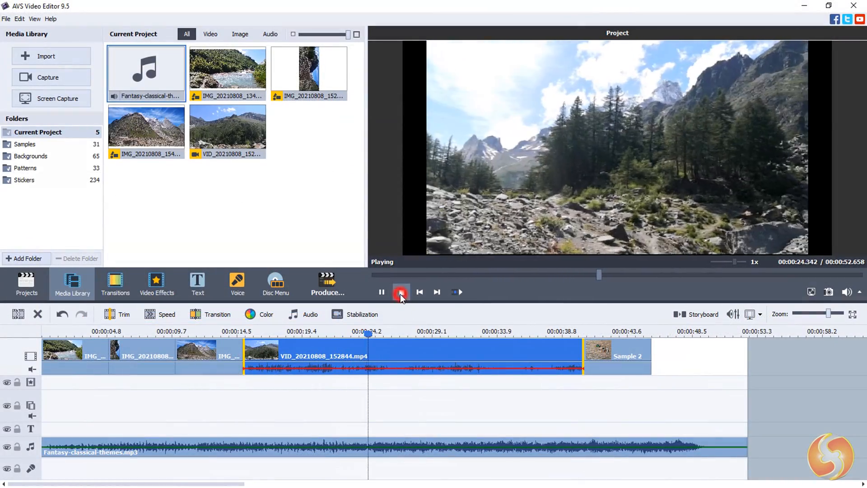
pyautogui.click(400, 292)
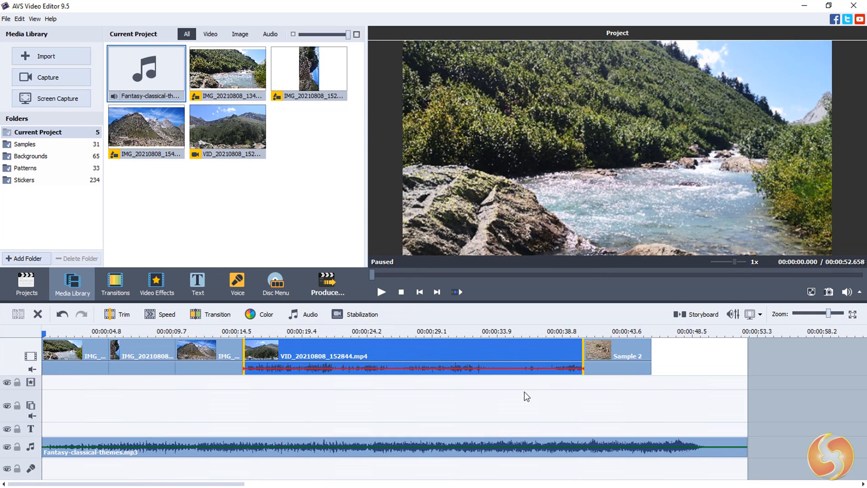
pyautogui.moveTo(225, 340)
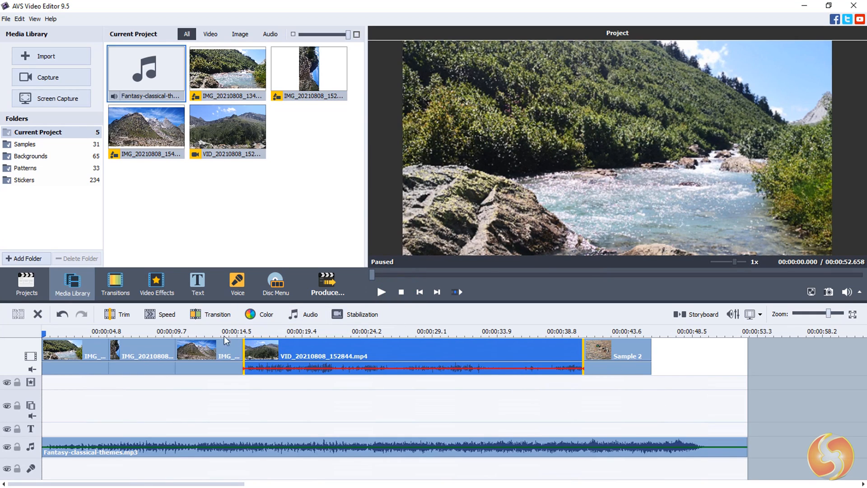
pyautogui.click(327, 283)
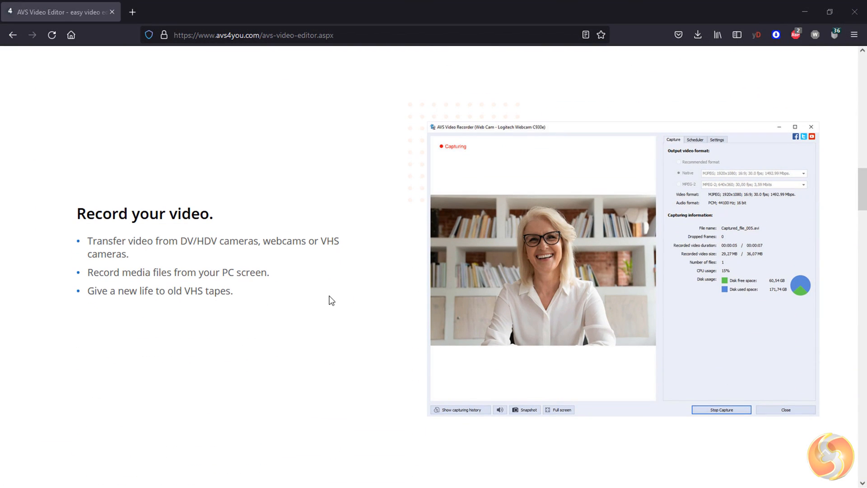
# Step: Browse the product page features and start the AVS Video Editor download
pyautogui.scroll(-3)
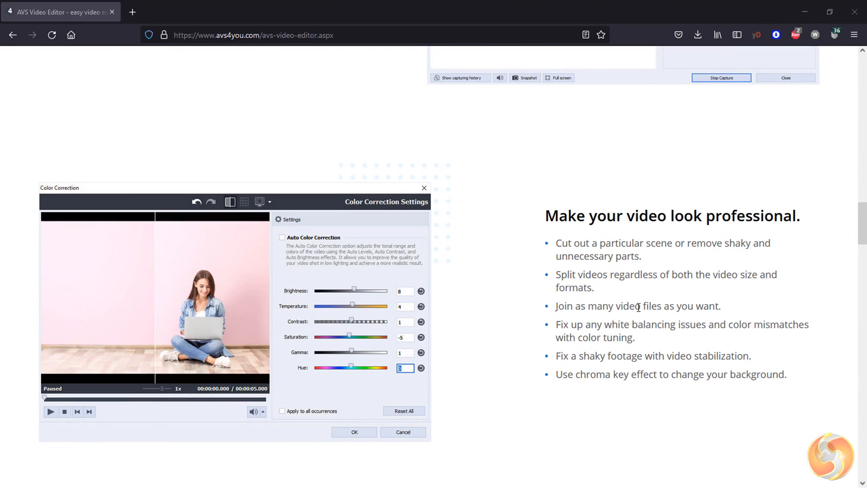
pyautogui.scroll(-3)
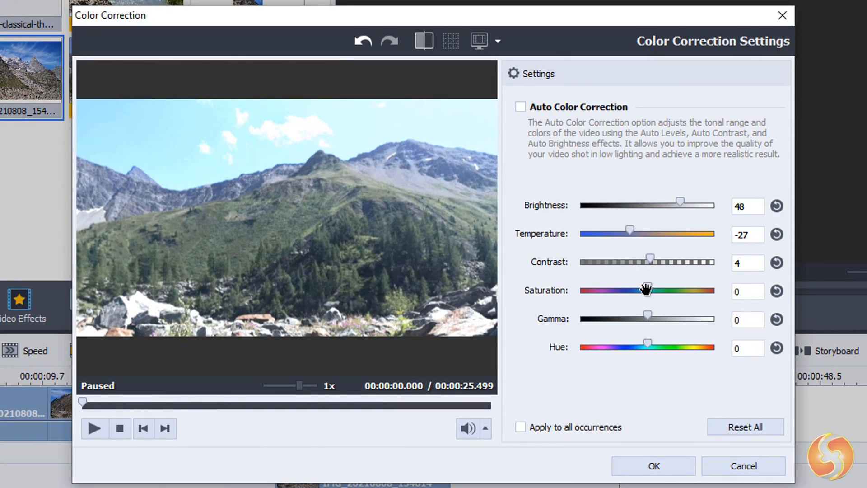
pyautogui.moveTo(647, 290); pyautogui.dragTo(658, 290)
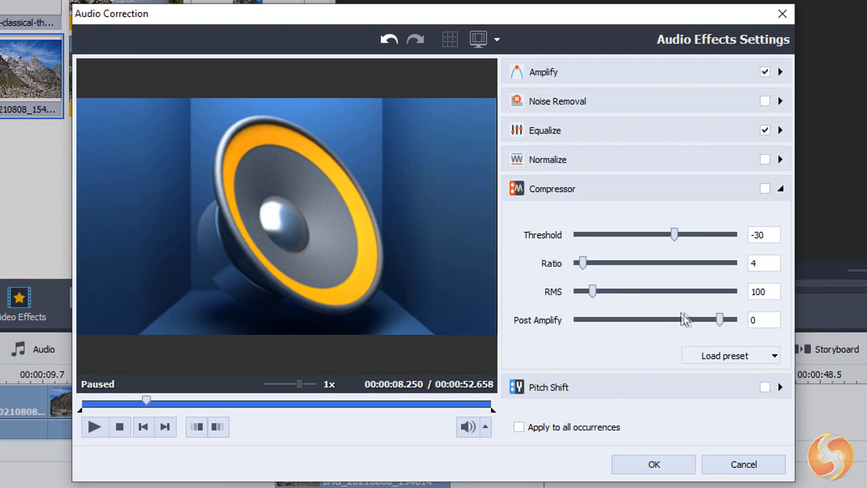
pyautogui.click(781, 217)
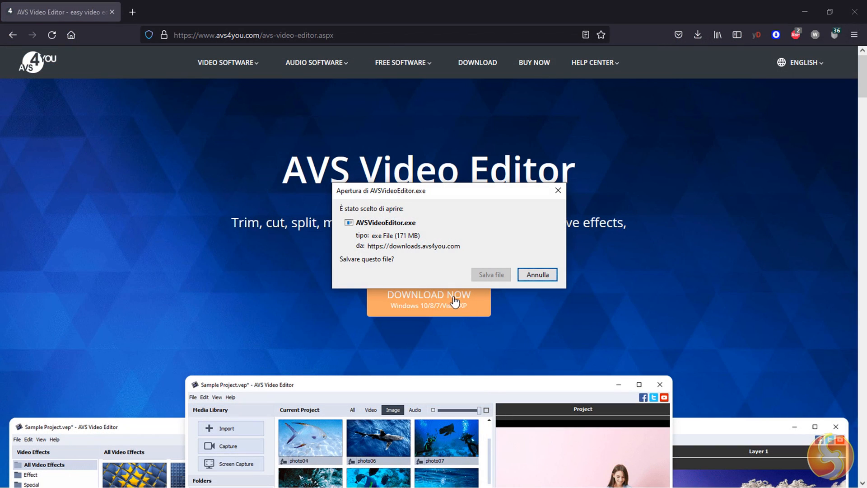
pyautogui.moveTo(557, 188)
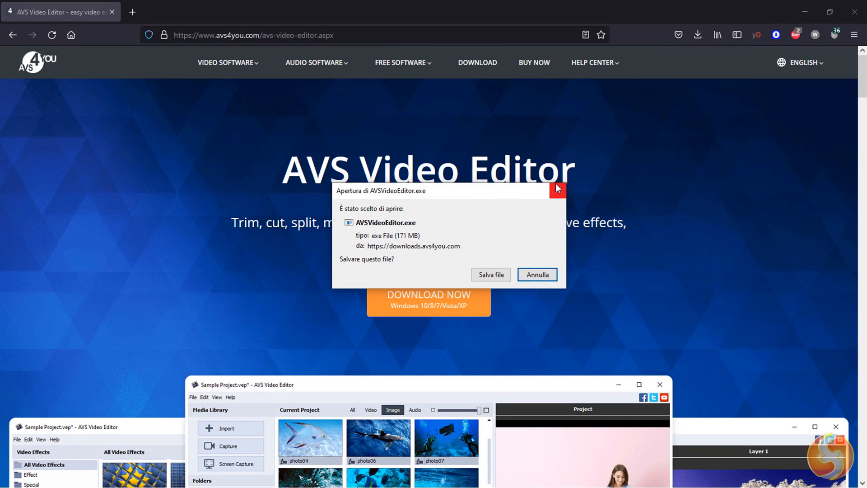
# Step: Dismiss the AVSVideoEditor.exe save prompt without saving the installer
pyautogui.click(536, 275)
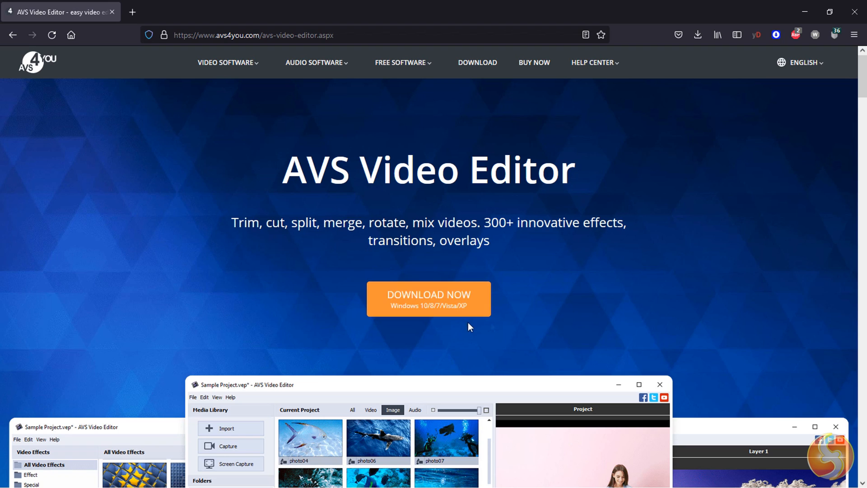
pyautogui.moveTo(555, 322)
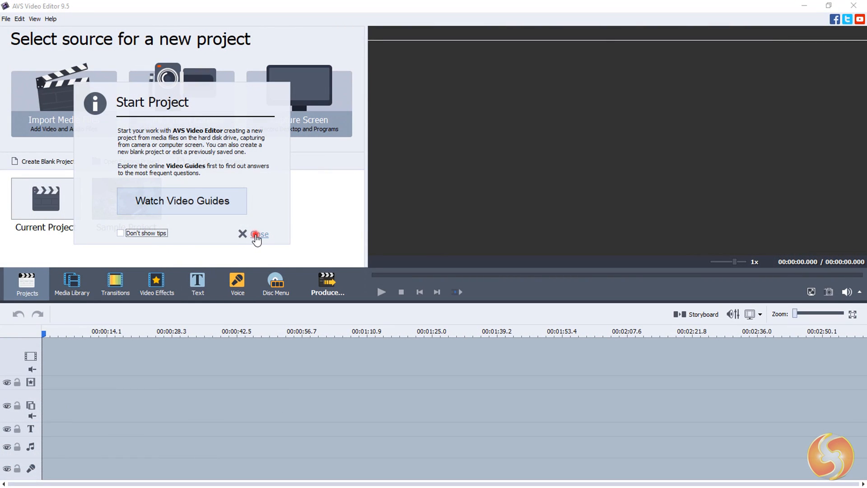
# Step: Close the Start Project tip, glance at Video Effects, and return to Projects
pyautogui.click(260, 234)
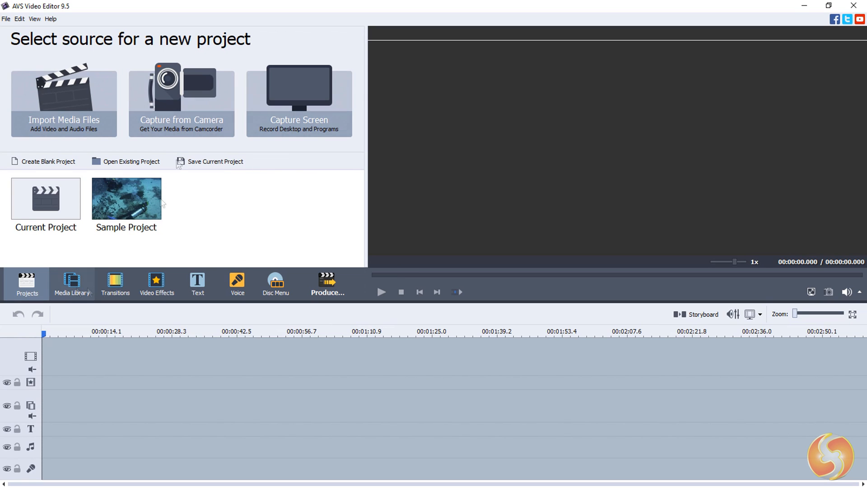
pyautogui.click(156, 284)
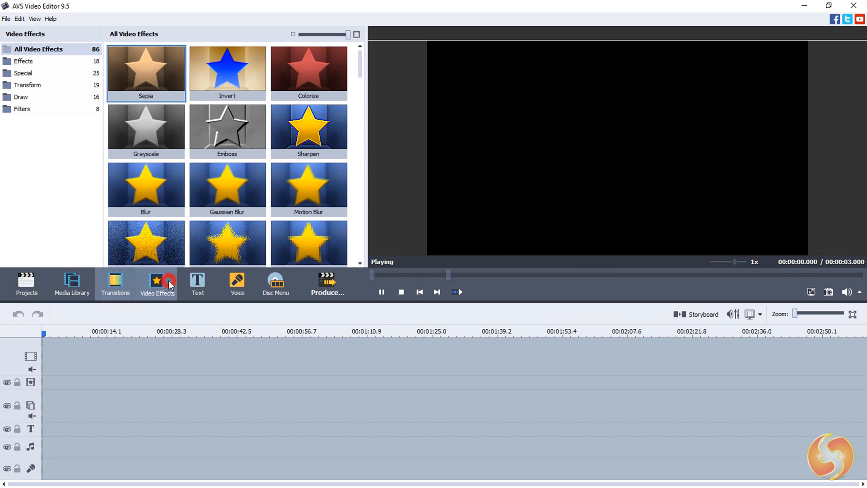
pyautogui.click(26, 283)
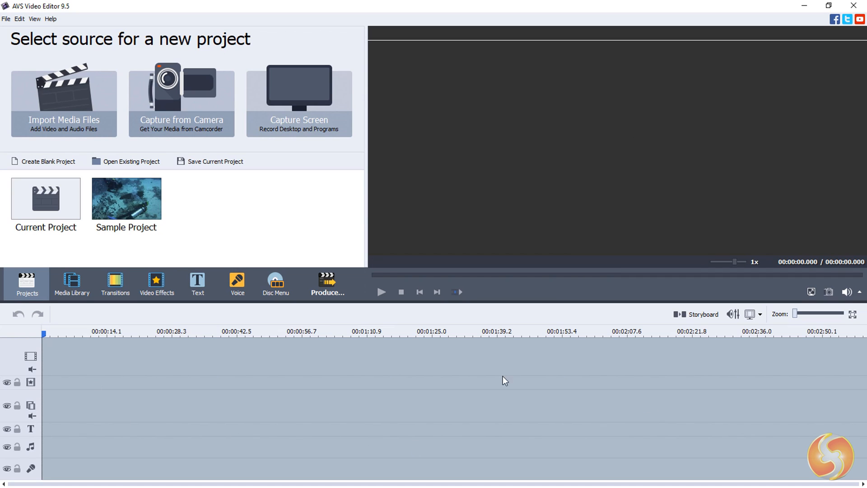
pyautogui.moveTo(631, 428)
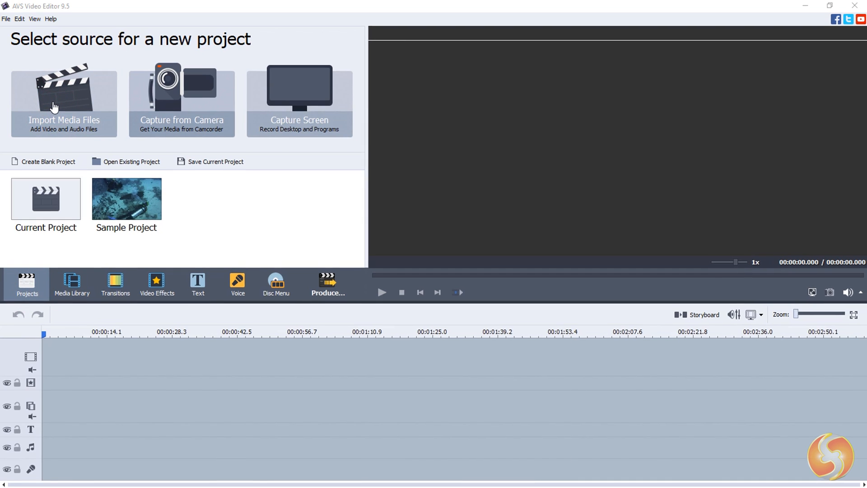
# Step: Import the mp3, IMG photos and VID clip from the AVSVideo(rew) folder
pyautogui.click(63, 102)
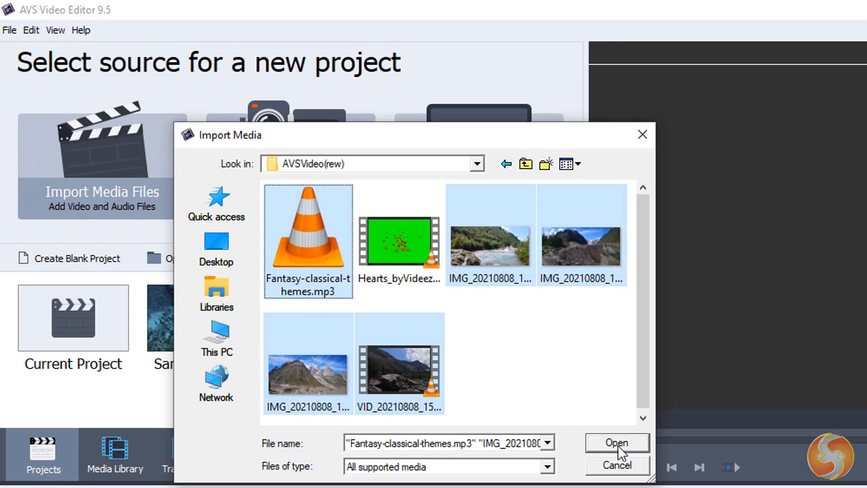
pyautogui.click(615, 443)
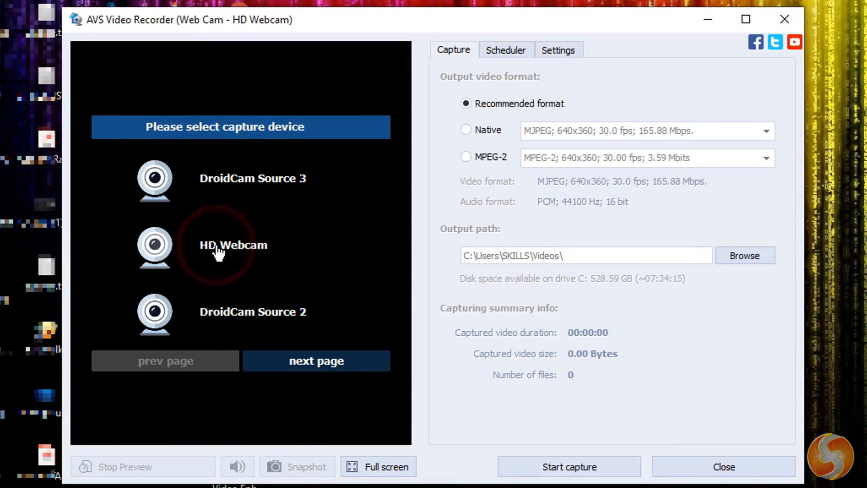
# Step: Choose HD Webcam as the capture device, keeping the recommended format
pyautogui.click(232, 245)
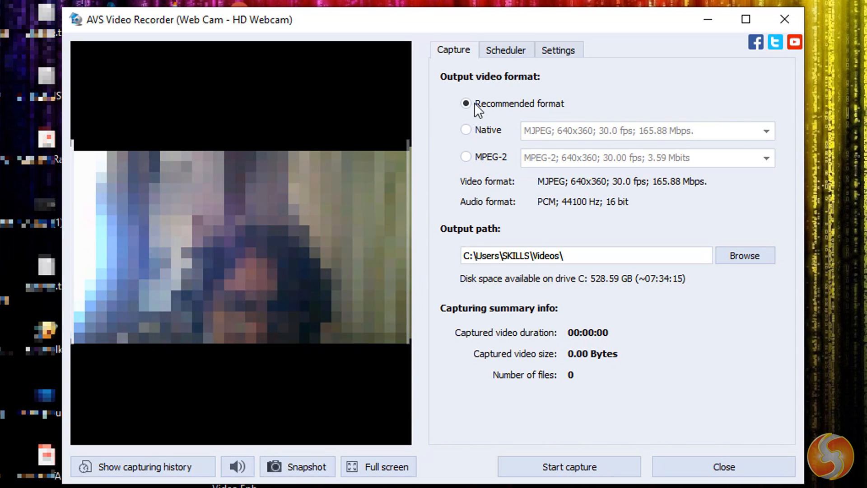
pyautogui.click(453, 49)
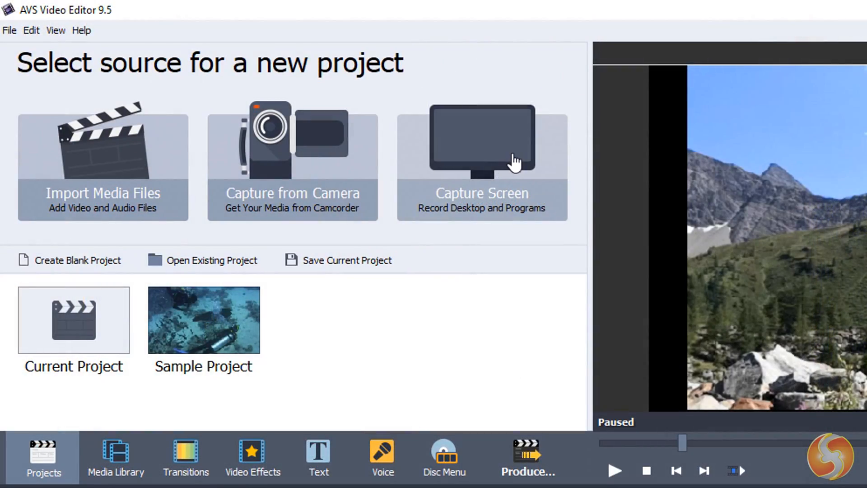
# Step: Launch screen capture and choose Selected Area recording mode
pyautogui.click(481, 164)
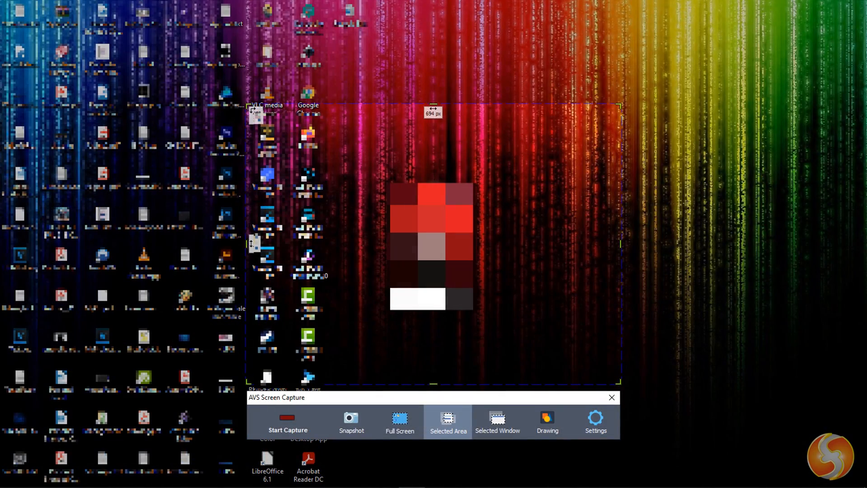
pyautogui.moveTo(470, 412)
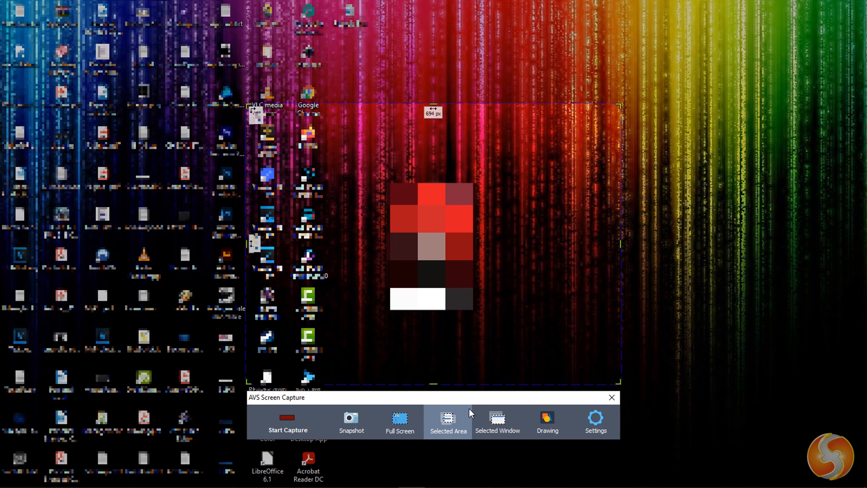
pyautogui.click(400, 422)
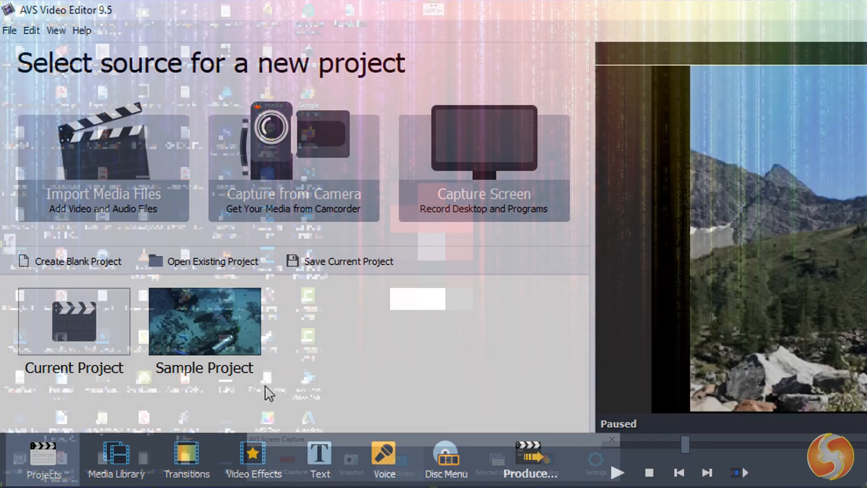
# Step: Open Voice Record and review its Source and Format settings
pyautogui.click(384, 459)
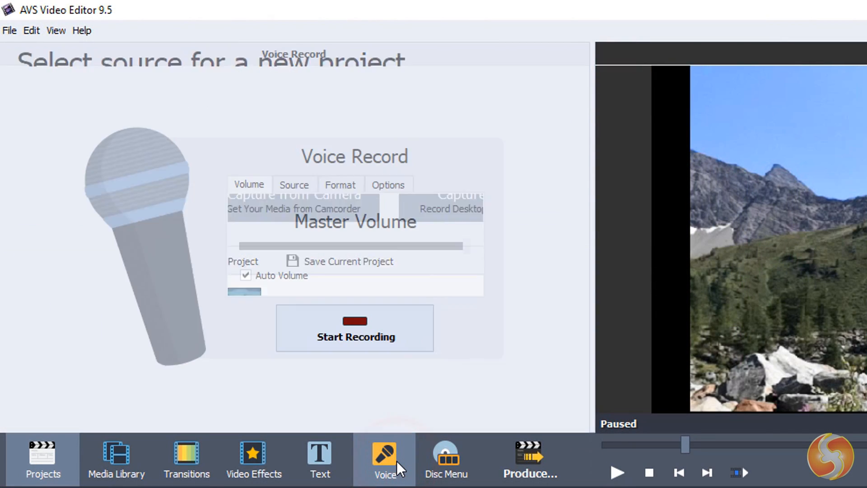
pyautogui.click(294, 185)
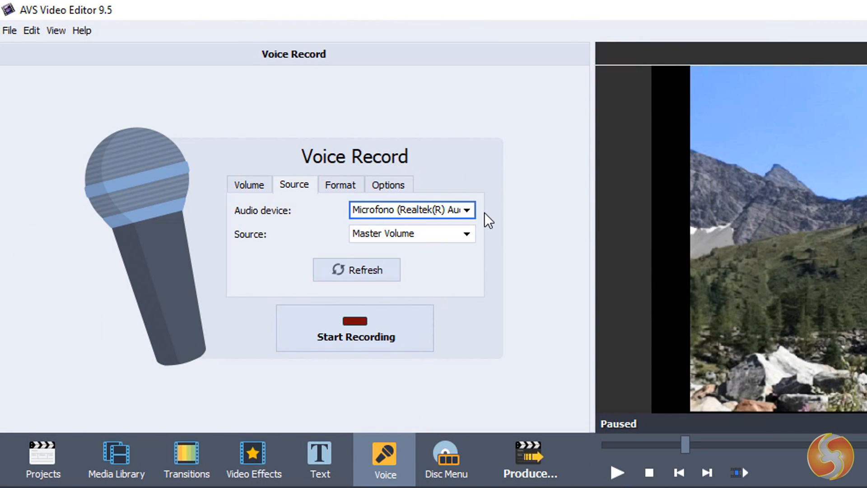
pyautogui.click(341, 184)
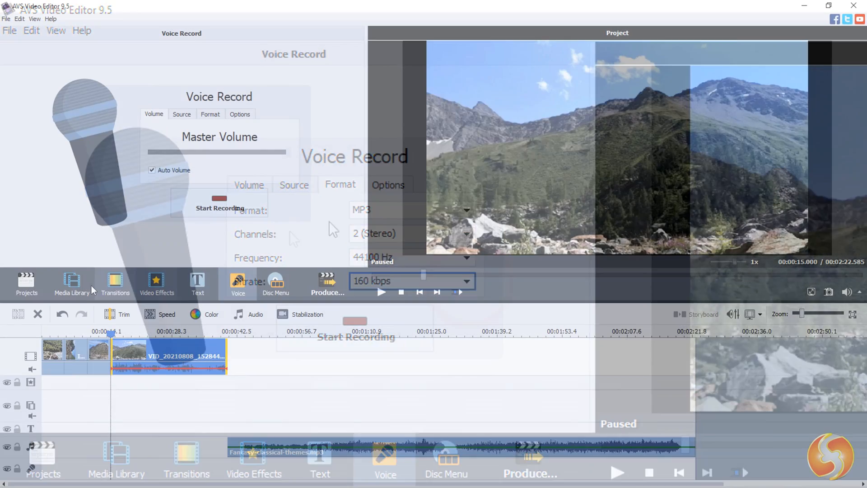
# Step: From the media library, drag the Sample 2 duck clip to the main track's end
pyautogui.click(71, 284)
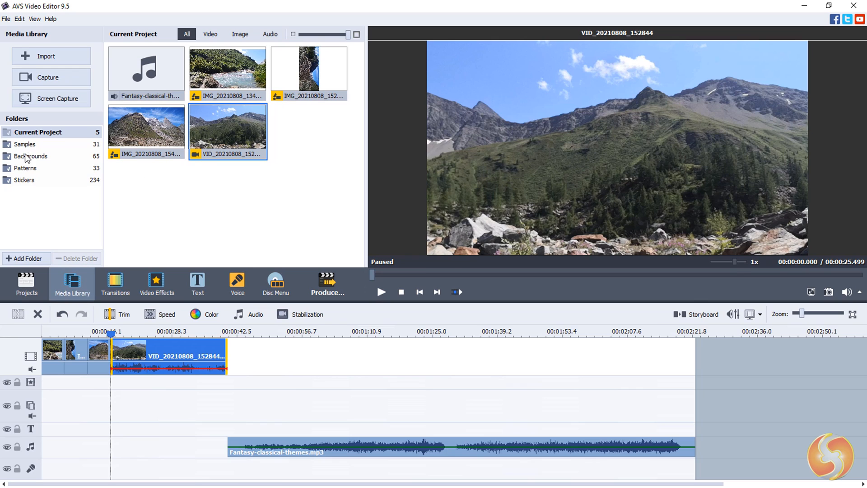
pyautogui.click(228, 73)
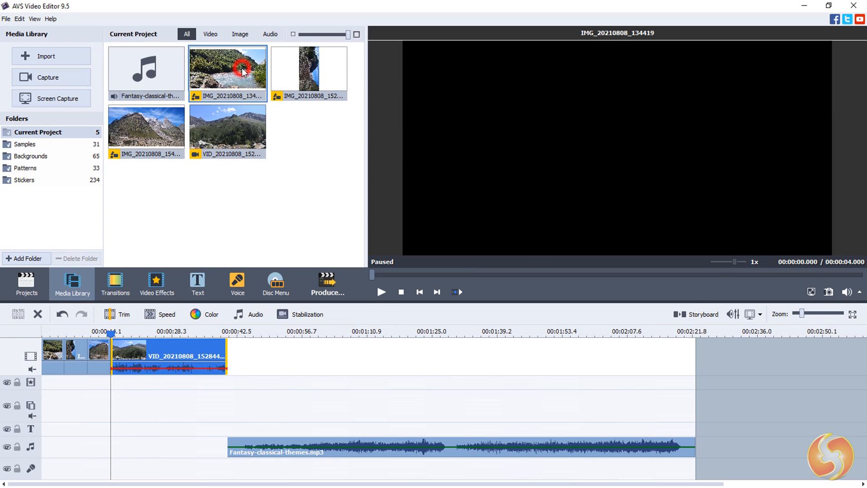
pyautogui.click(27, 144)
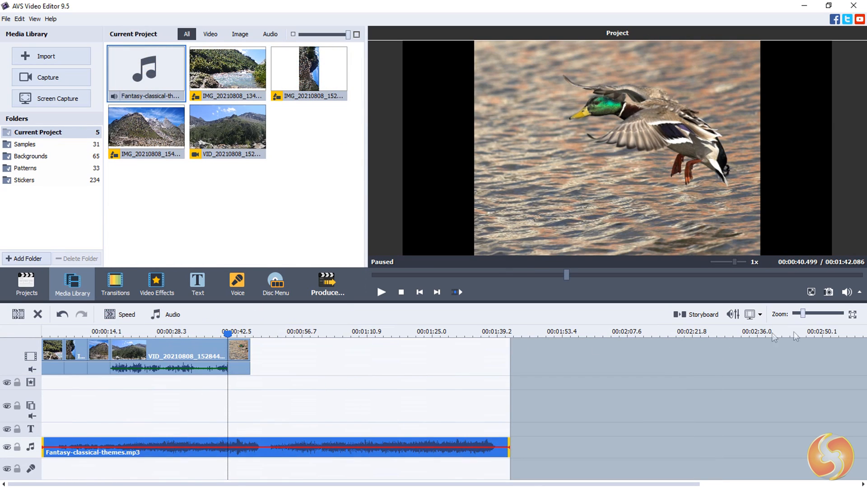
pyautogui.moveTo(803, 314); pyautogui.dragTo(818, 314)
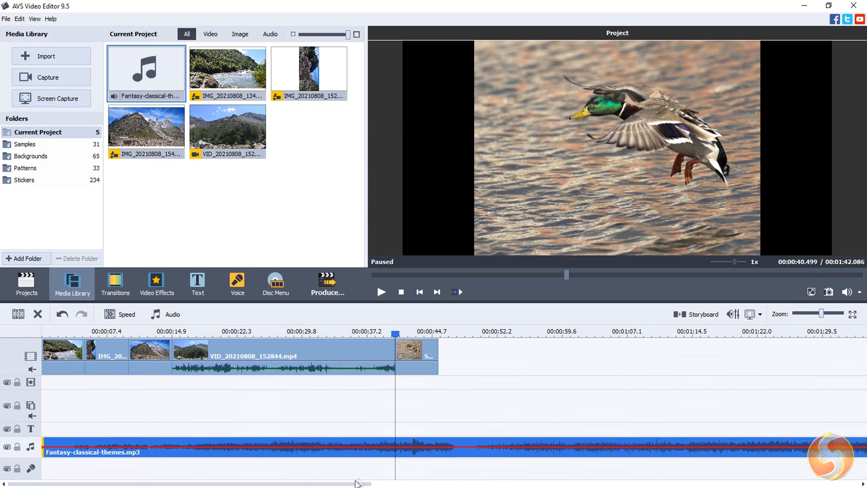
pyautogui.moveTo(429, 369)
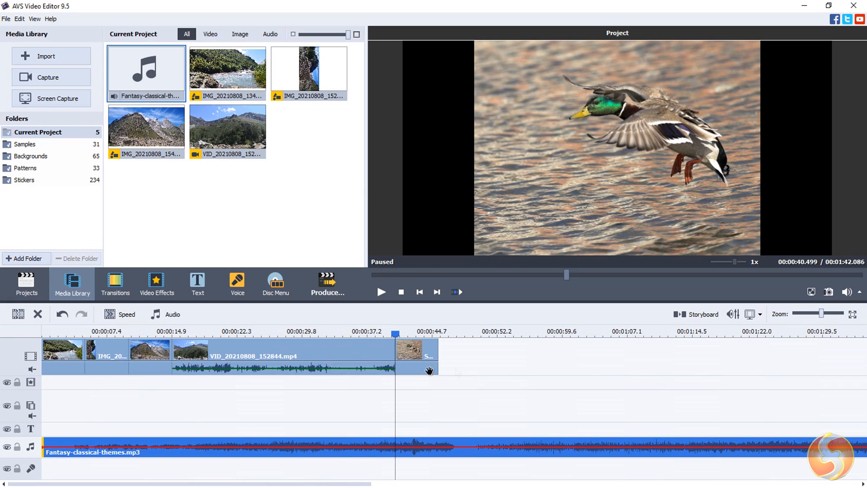
pyautogui.moveTo(107, 386)
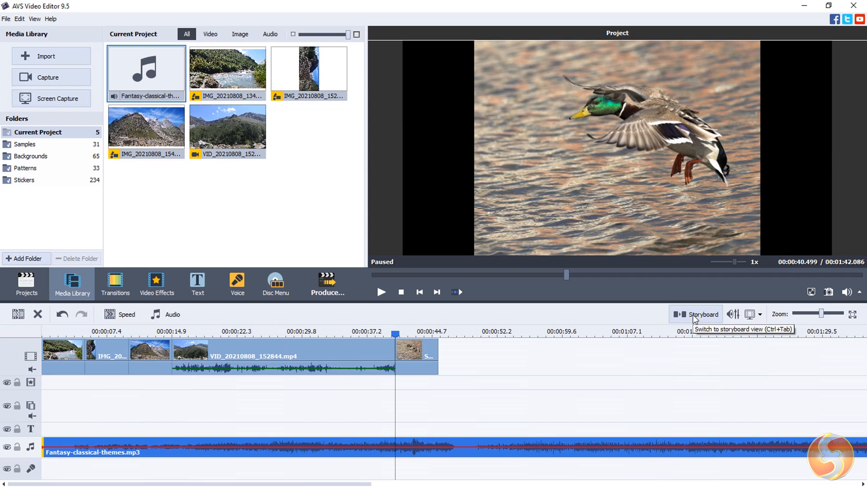
# Step: Review the clip order in Storyboard view, then switch back to Timeline
pyautogui.click(703, 314)
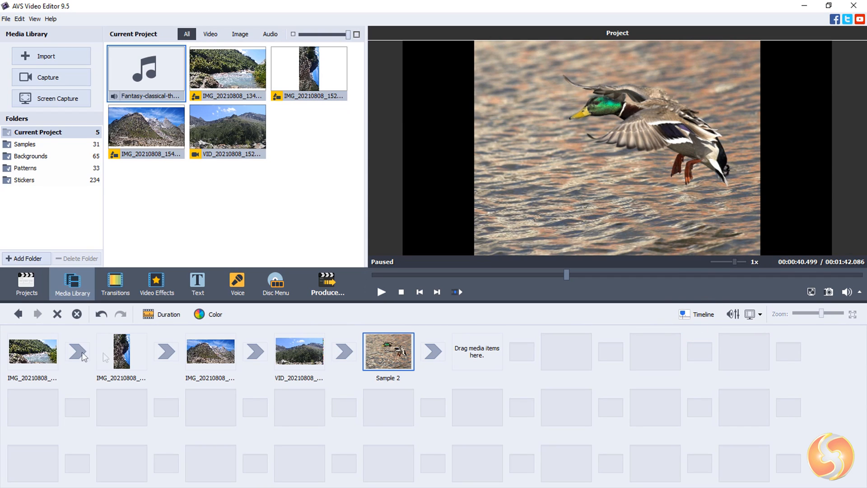
pyautogui.moveTo(500, 354)
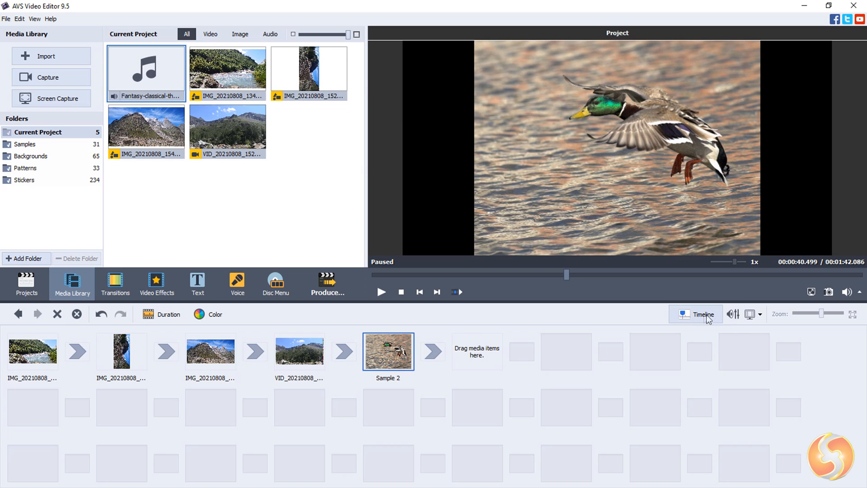
pyautogui.click(701, 313)
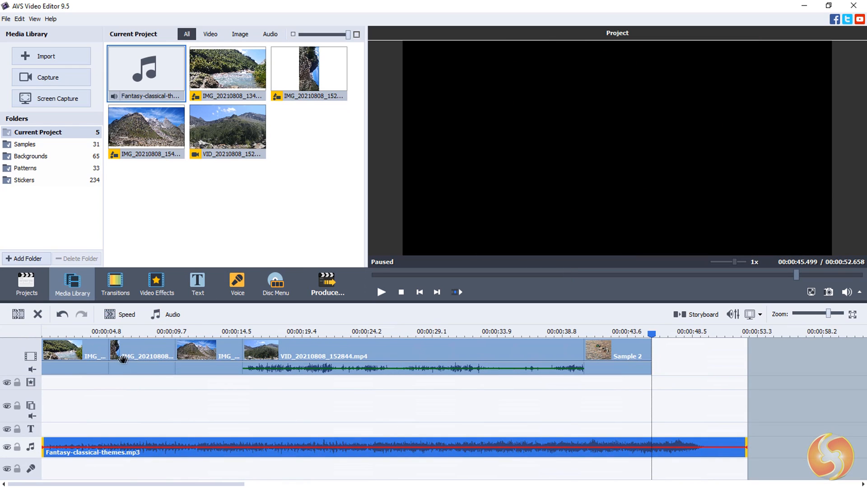
pyautogui.click(315, 356)
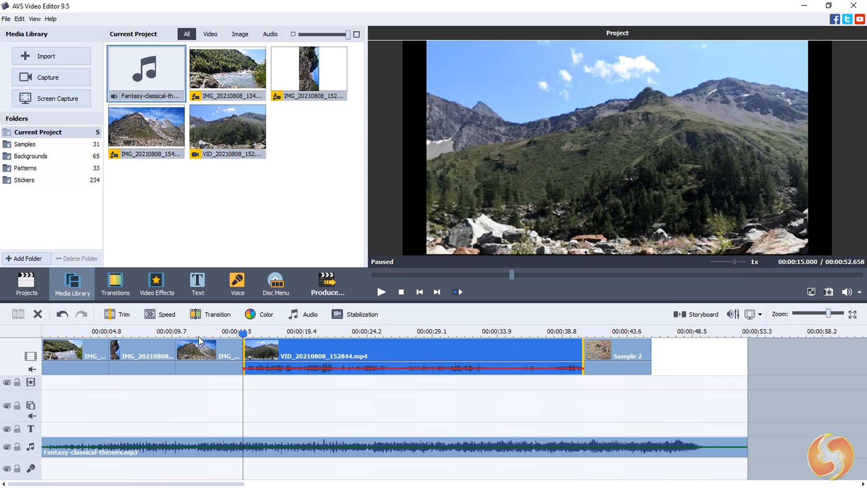
pyautogui.click(266, 336)
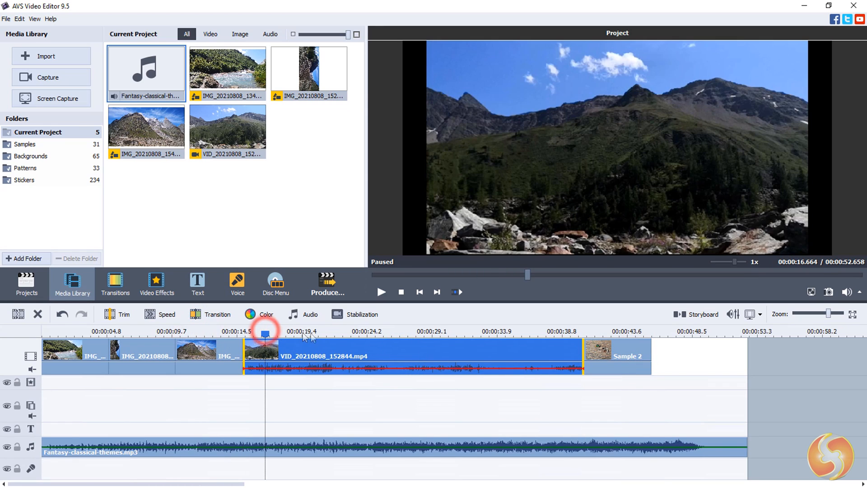
pyautogui.moveTo(265, 334); pyautogui.dragTo(541, 334)
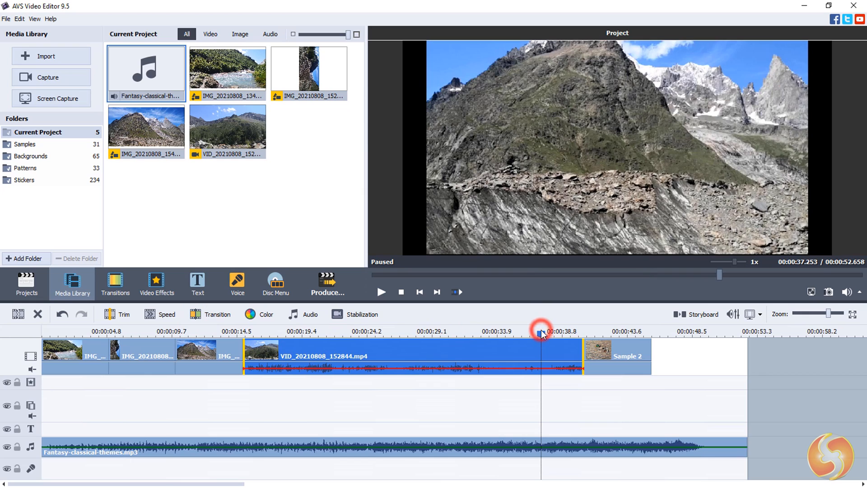
pyautogui.click(215, 331)
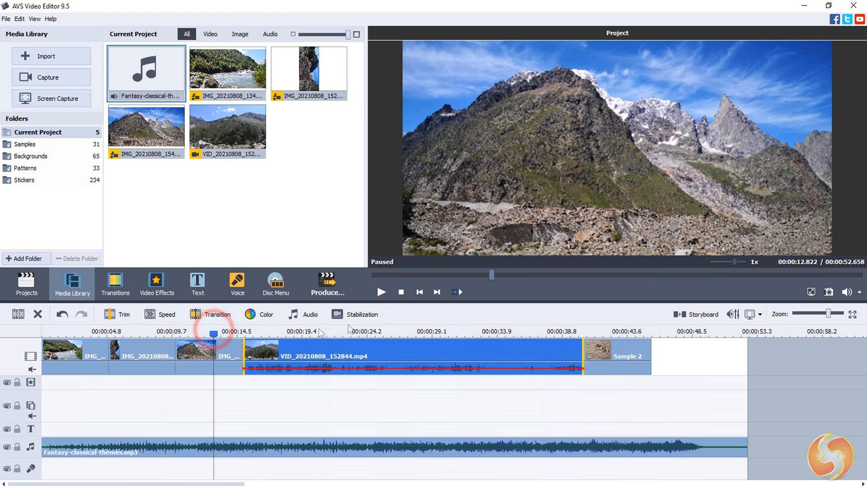
pyautogui.click(381, 292)
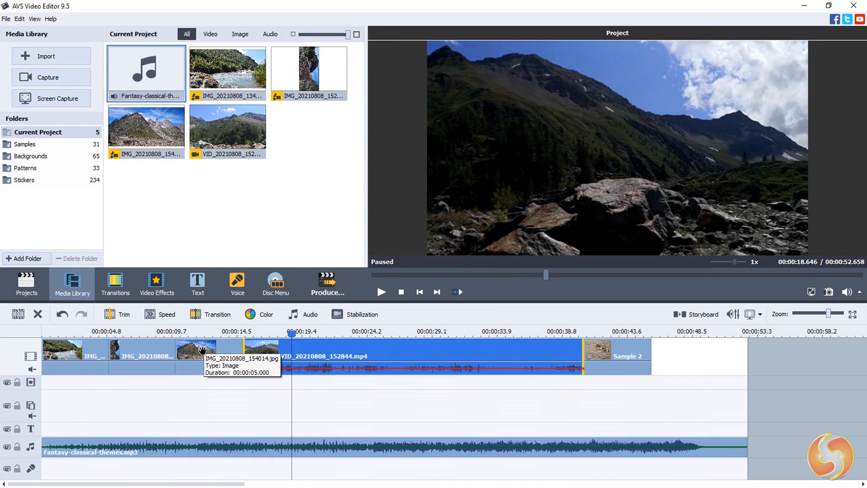
# Step: Place the IMG_20210808_154014 mountain photo on the overlay track as picture-in-picture
pyautogui.click(208, 356)
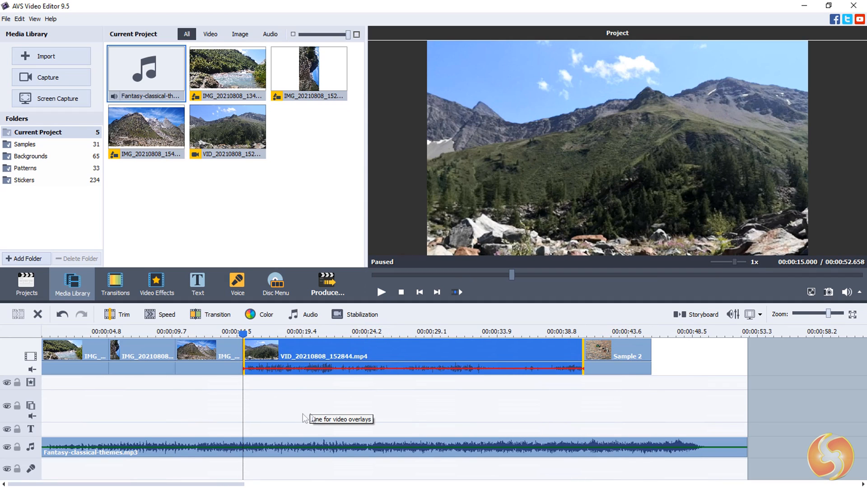
pyautogui.moveTo(146, 125); pyautogui.dragTo(459, 422)
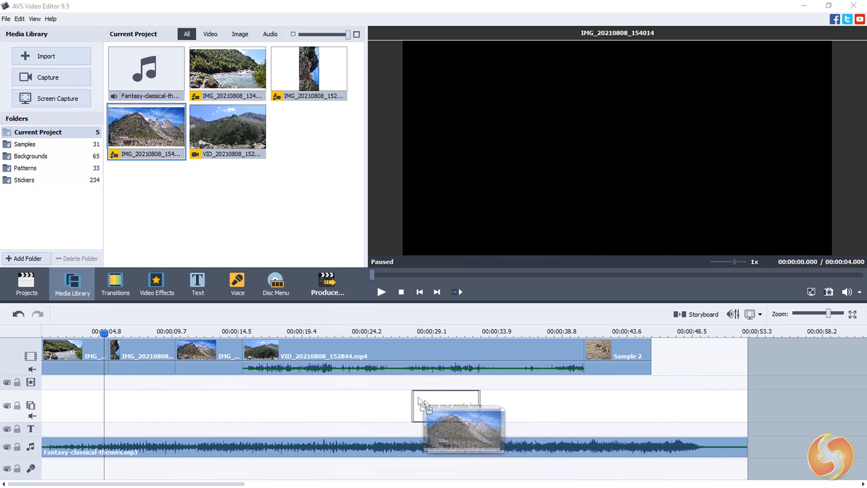
pyautogui.moveTo(448, 420); pyautogui.dragTo(495, 405)
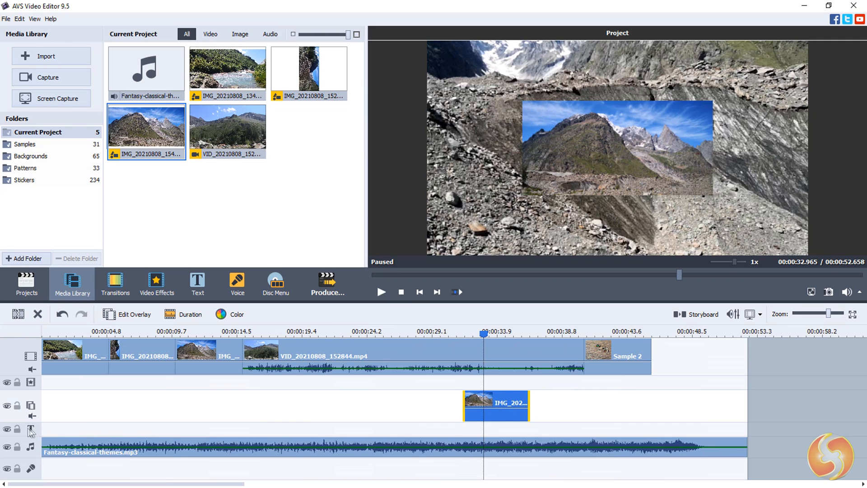
pyautogui.moveTo(276, 454)
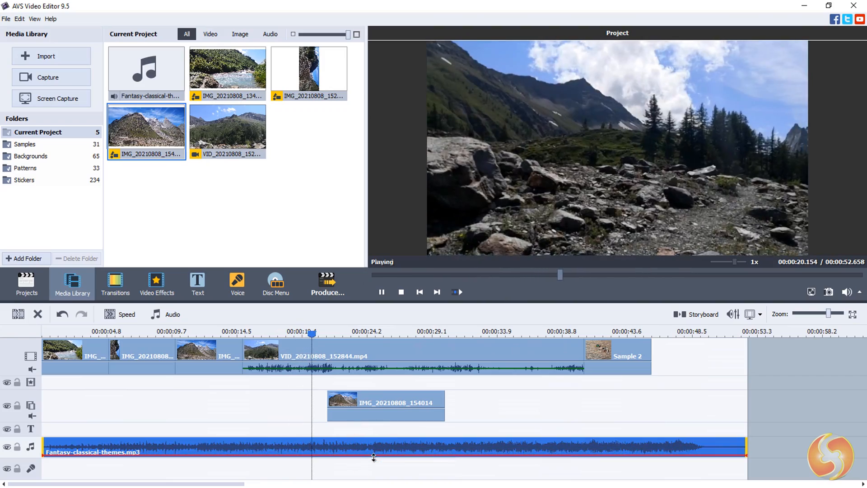
pyautogui.moveTo(381, 291)
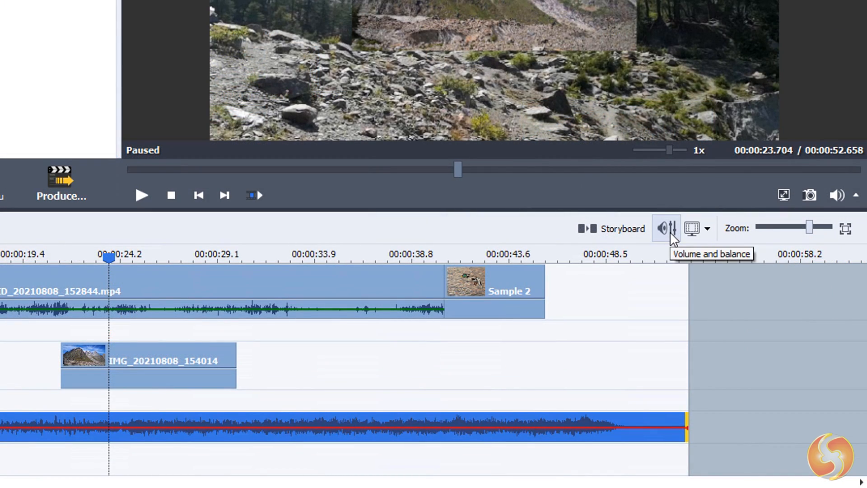
pyautogui.click(666, 229)
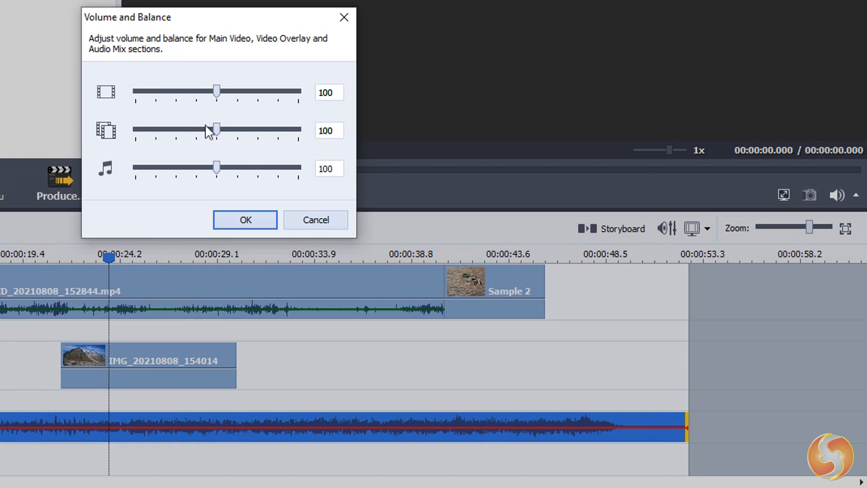
pyautogui.click(216, 129)
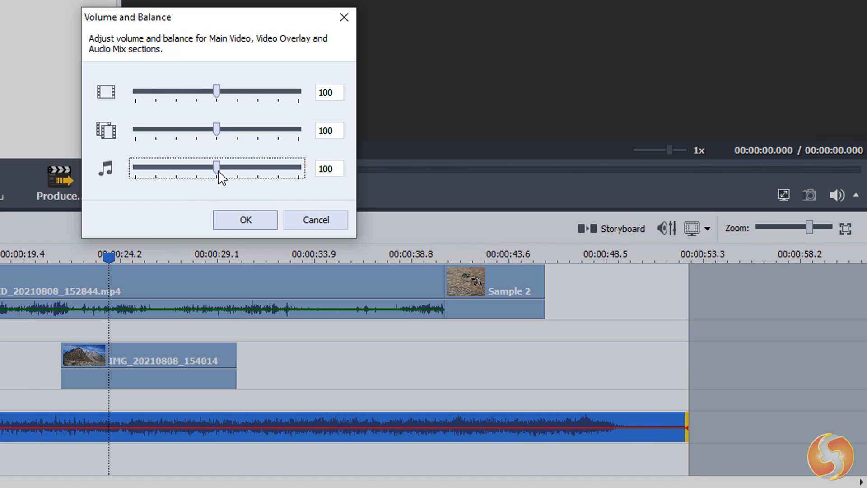
pyautogui.click(245, 219)
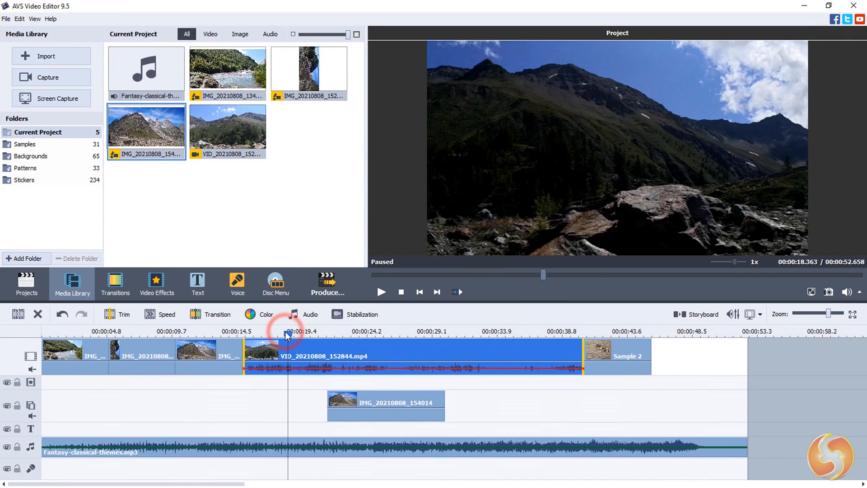
pyautogui.moveTo(18, 314)
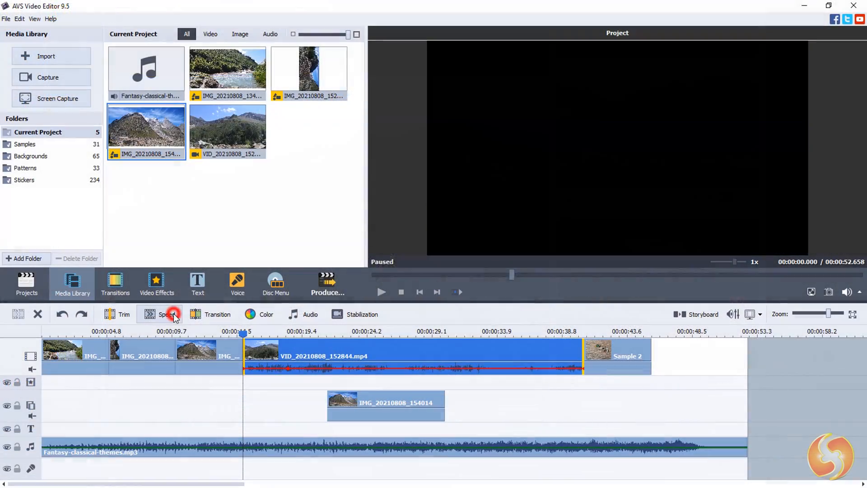
# Step: Apply colour correction of brightness 48, temperature -27 and contrast 58 to the VID clip
pyautogui.click(164, 314)
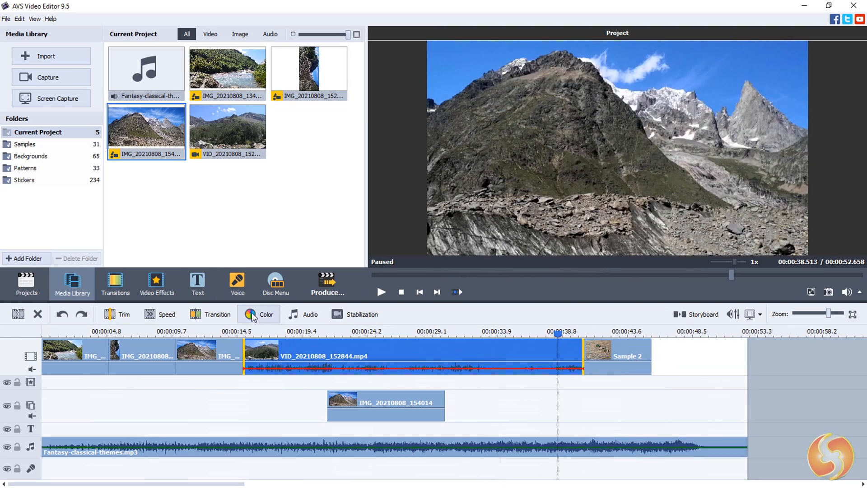
pyautogui.click(258, 313)
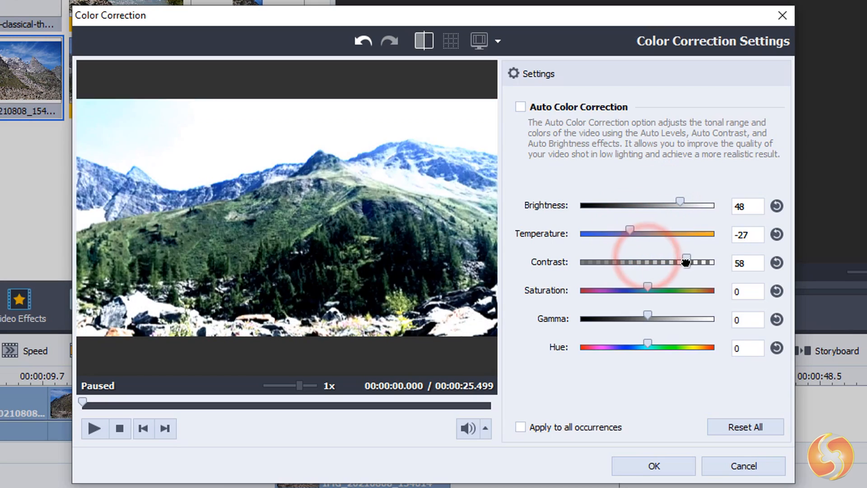
pyautogui.click(653, 466)
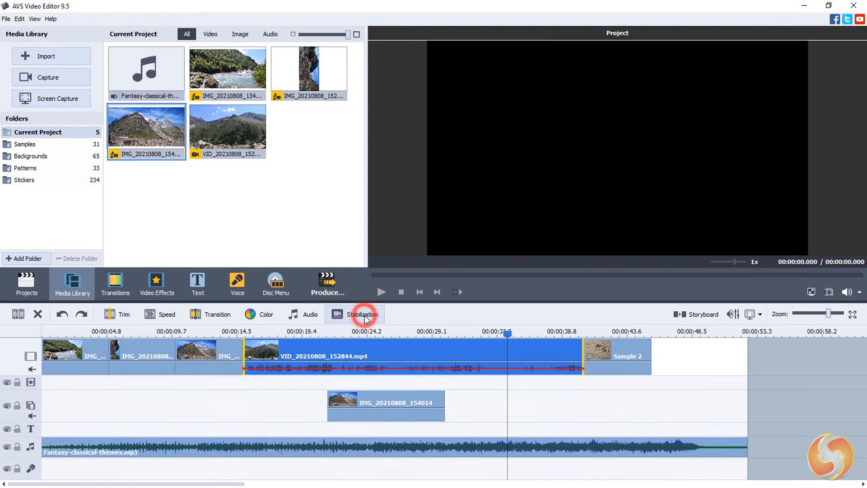
# Step: Stabilize the video clip, then enable Amplify on the music track and play it
pyautogui.click(354, 313)
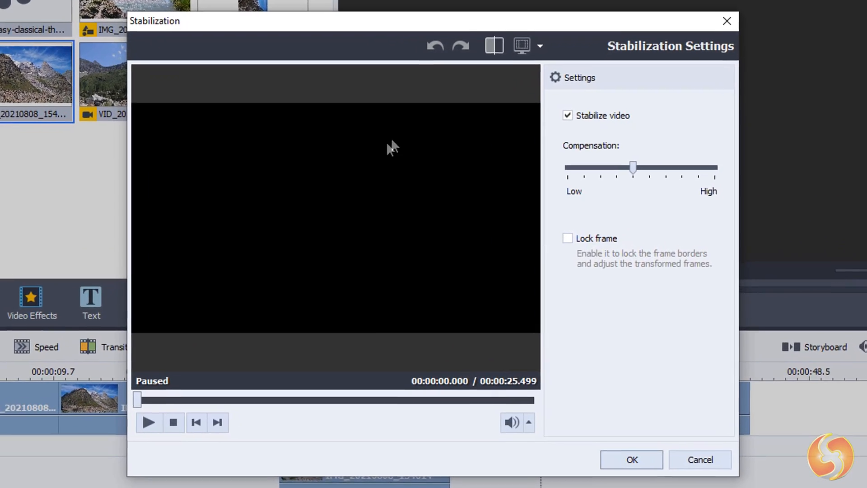
pyautogui.click(699, 459)
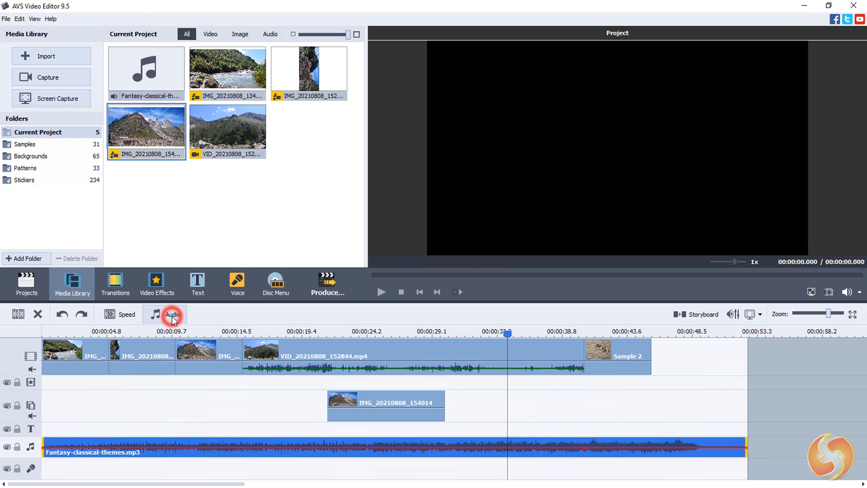
pyautogui.click(172, 315)
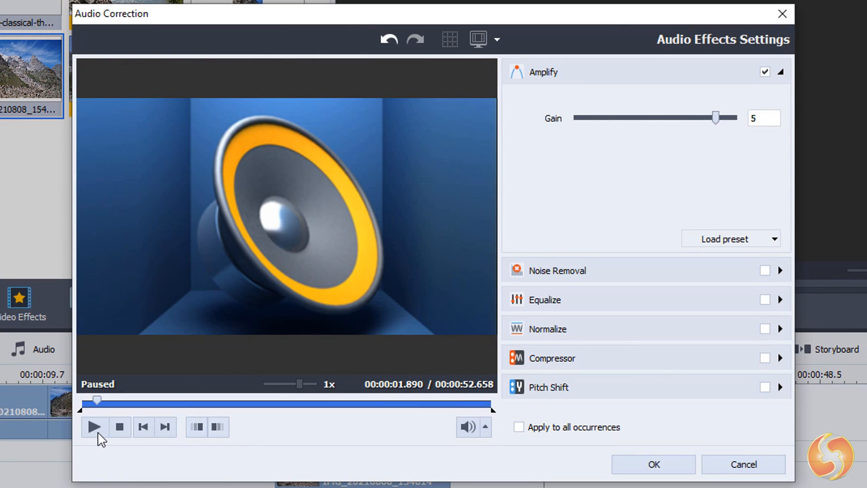
pyautogui.click(93, 426)
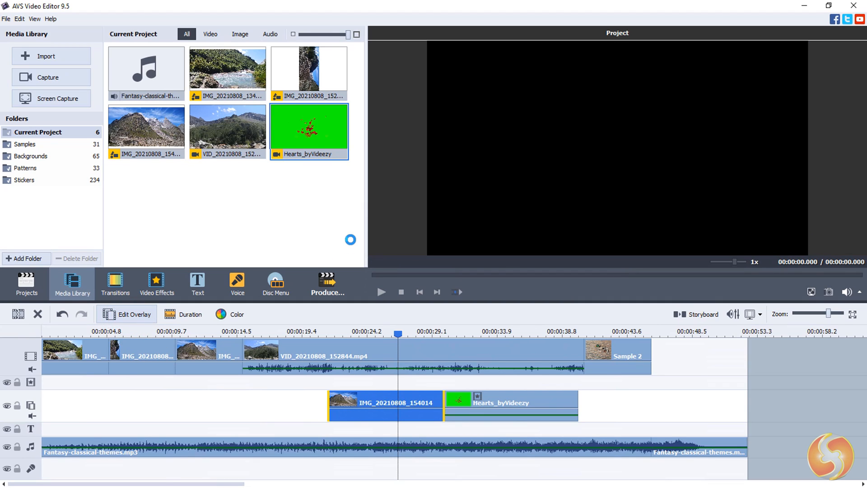
# Step: Enlarge and reposition the mountain photo overlay and make it partly transparent
pyautogui.click(132, 313)
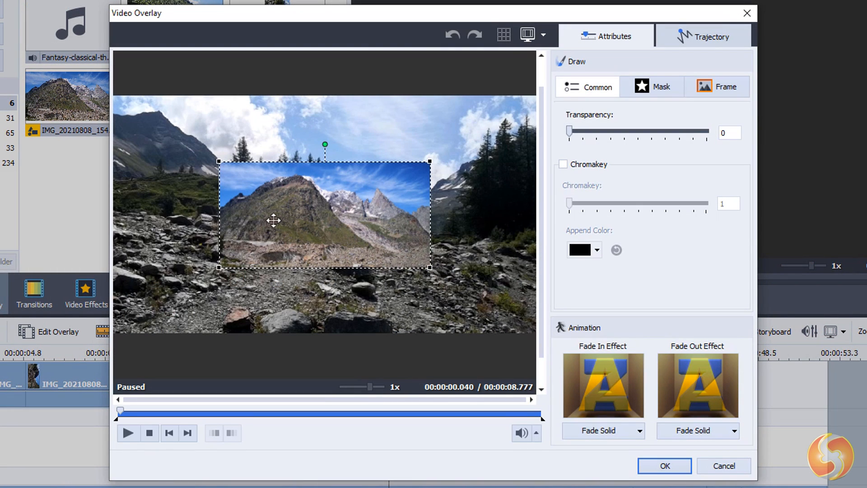
pyautogui.moveTo(274, 220); pyautogui.dragTo(367, 188)
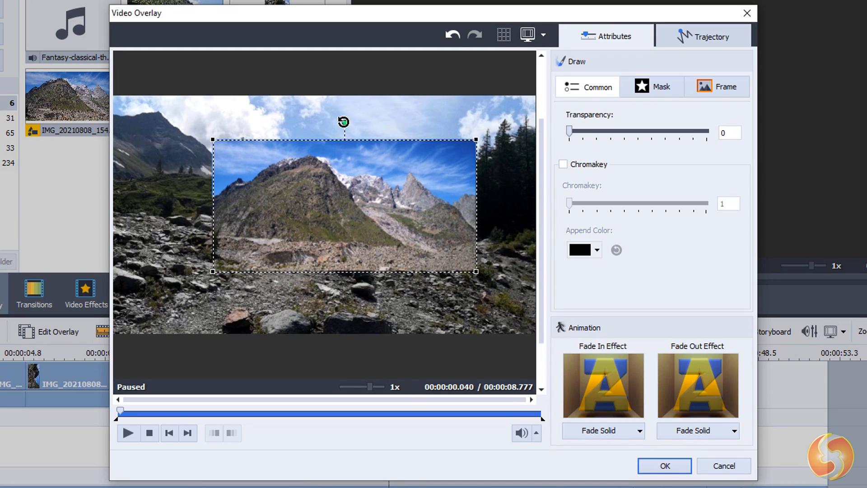
pyautogui.moveTo(571, 131); pyautogui.dragTo(601, 131)
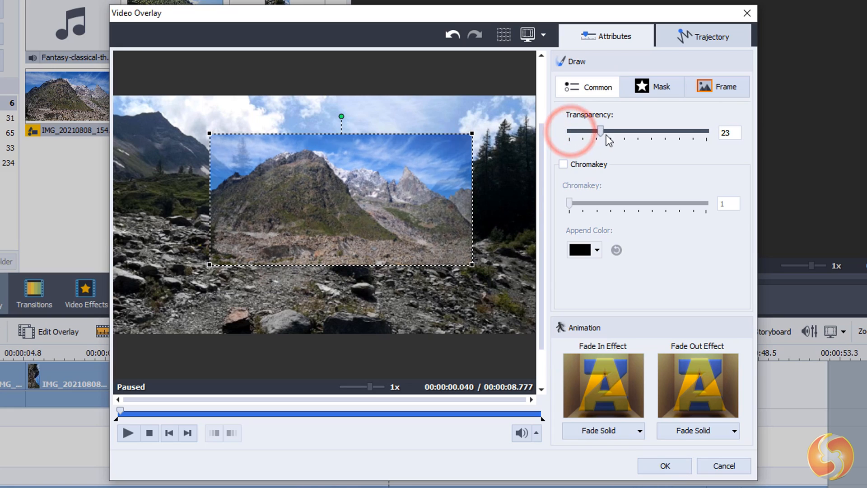
pyautogui.moveTo(601, 131); pyautogui.dragTo(570, 131)
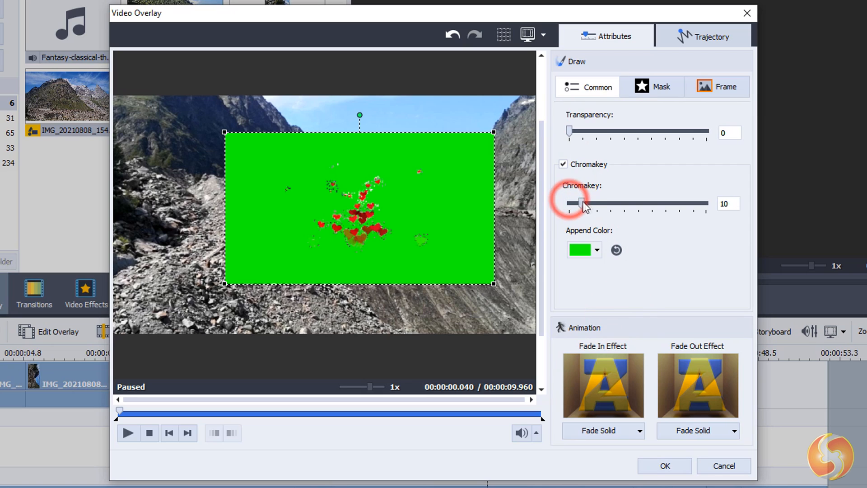
# Step: Set Chromakey to 100 on the hearts clip, add the leaf-and-flower frame and confirm
pyautogui.moveTo(580, 204); pyautogui.dragTo(705, 203)
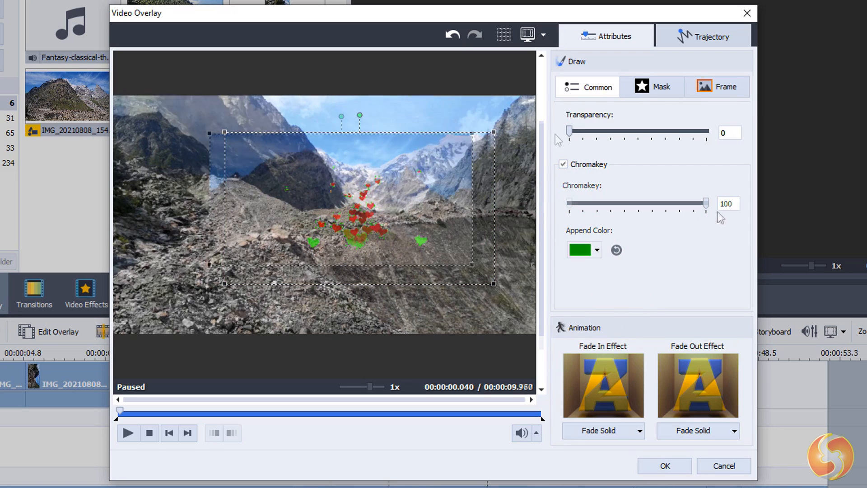
pyautogui.click(651, 87)
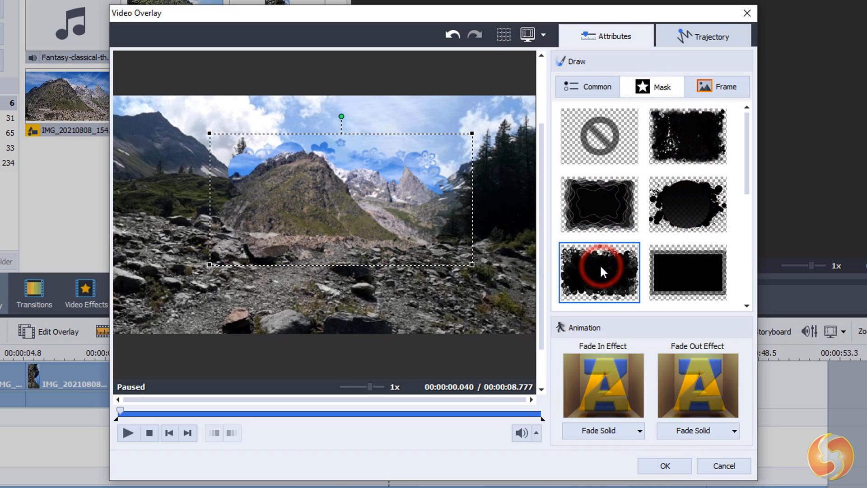
pyautogui.click(717, 87)
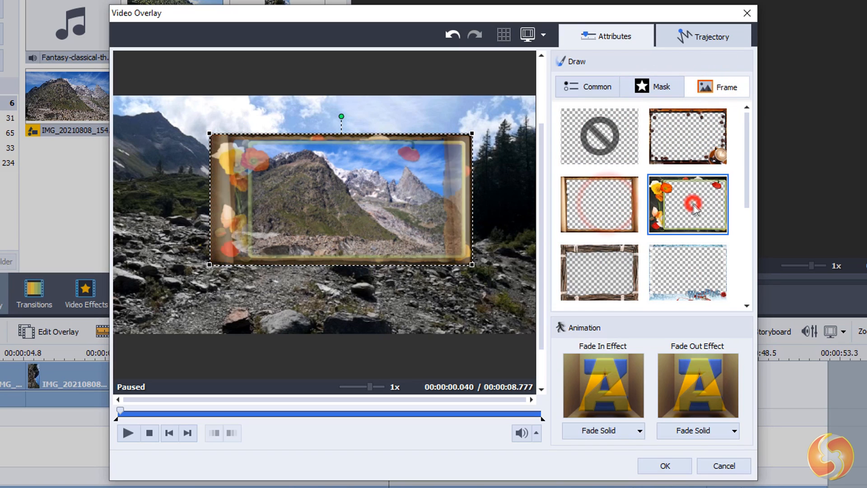
pyautogui.click(598, 136)
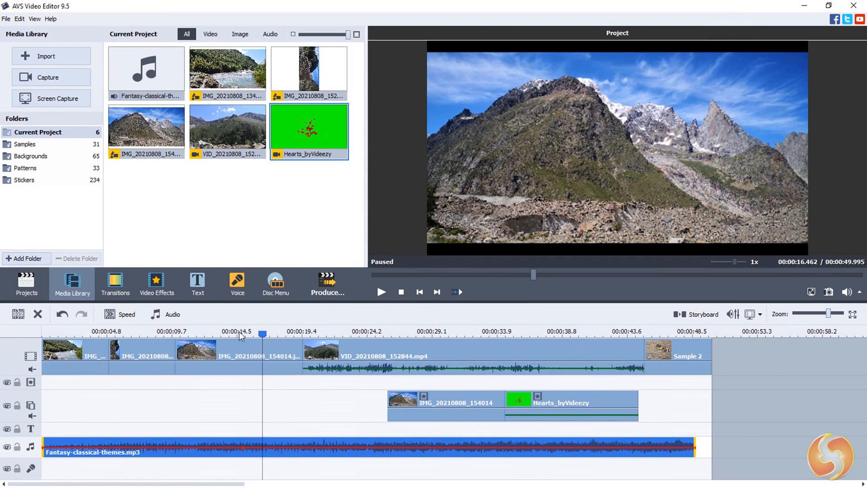
# Step: Add a Pixelate transition before the mountain video clip and preview it
pyautogui.click(115, 284)
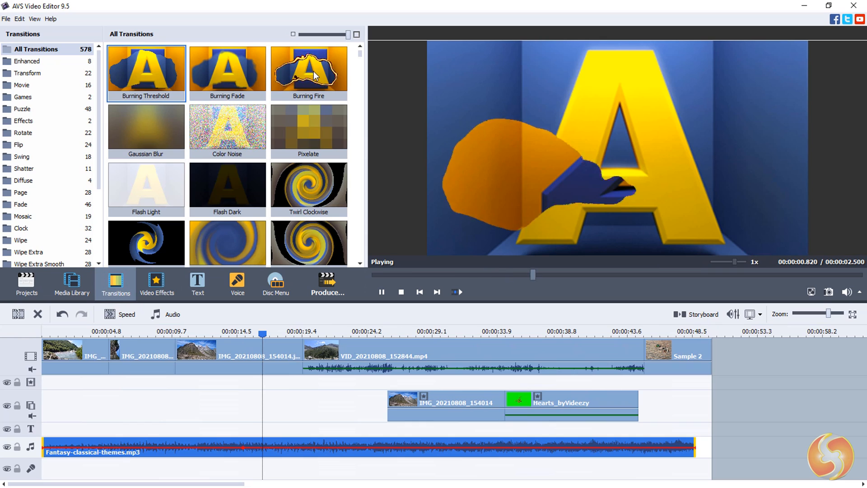
pyautogui.click(157, 283)
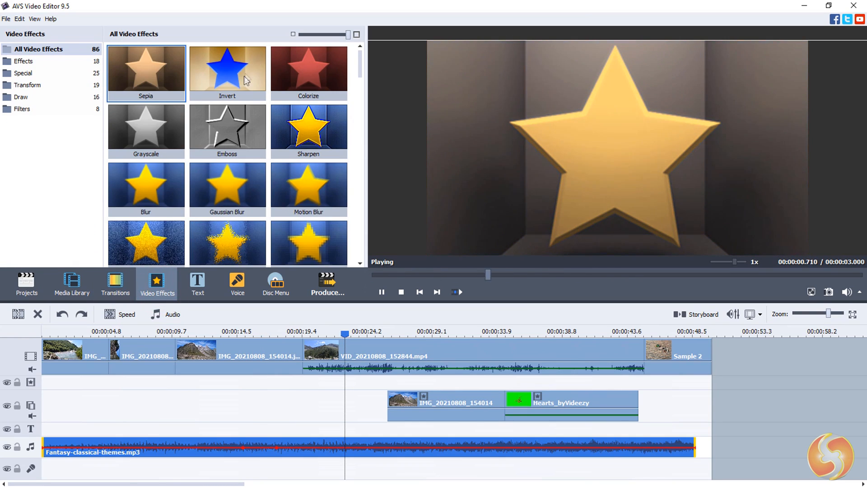
pyautogui.click(115, 284)
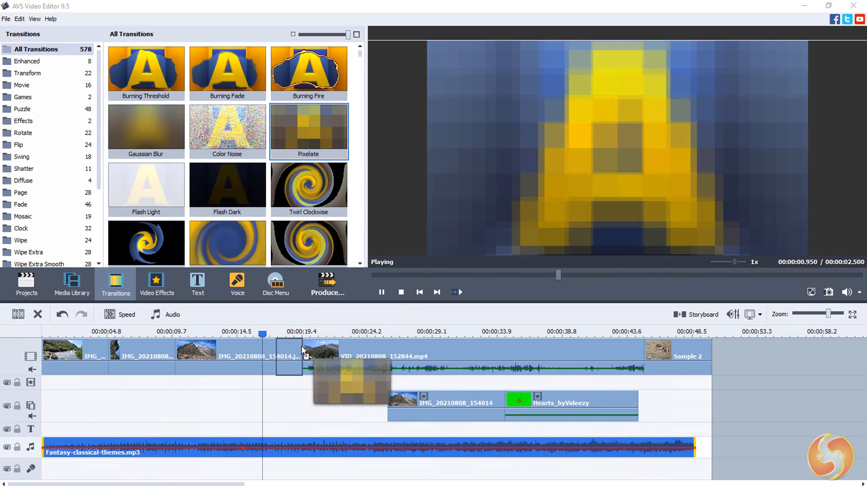
pyautogui.click(382, 292)
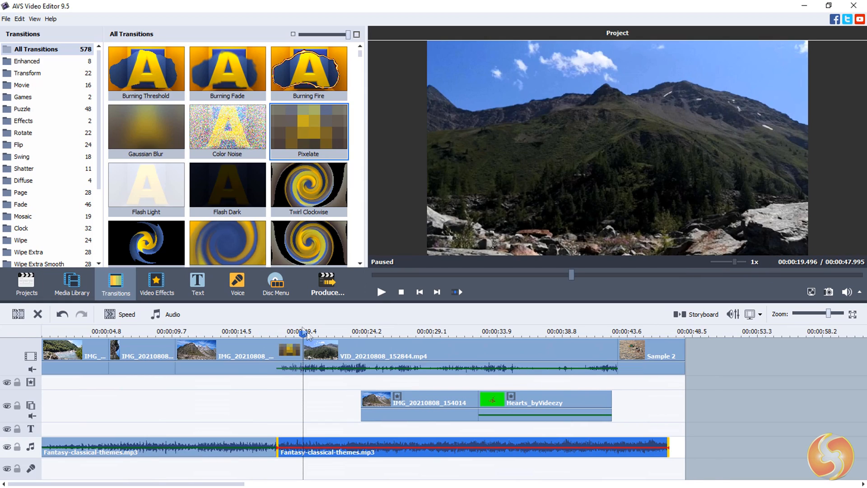
pyautogui.click(380, 292)
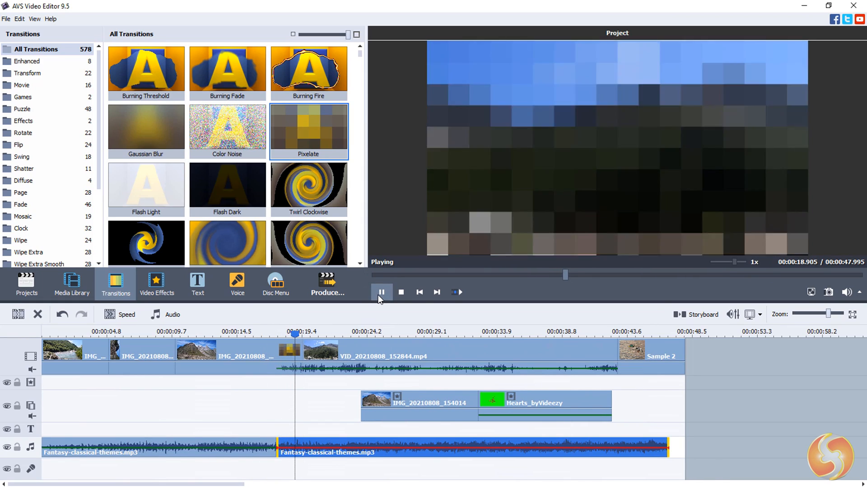
# Step: Apply the Diffuse effect across the middle clips and check it at two points
pyautogui.click(156, 283)
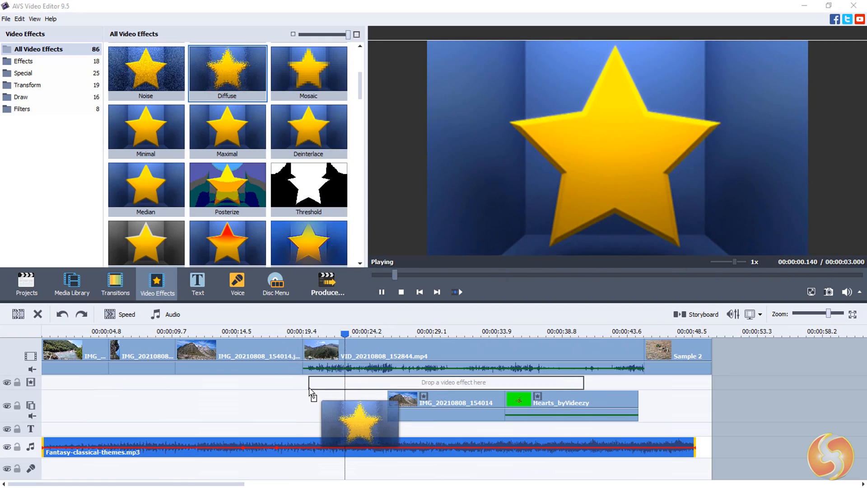
pyautogui.moveTo(226, 72); pyautogui.dragTo(349, 383)
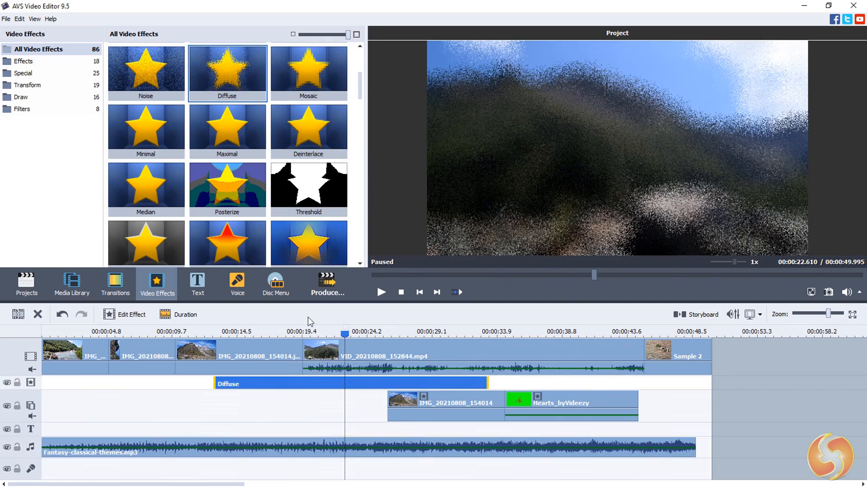
pyautogui.click(191, 331)
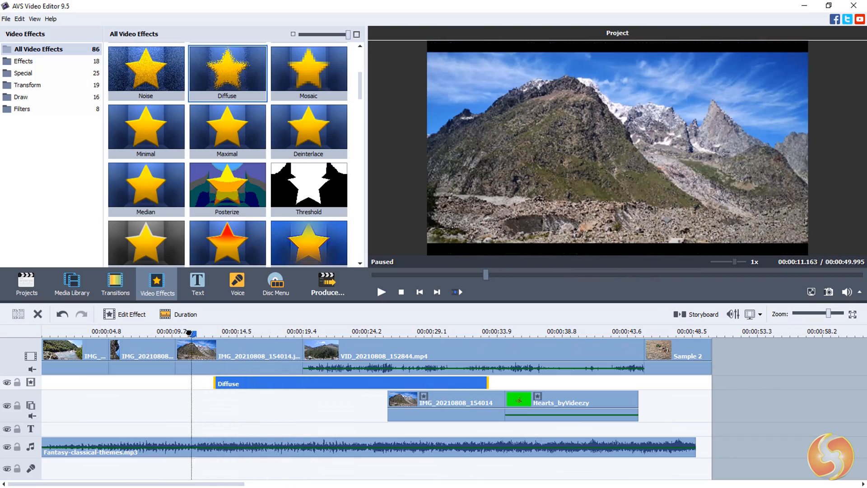
pyautogui.click(381, 336)
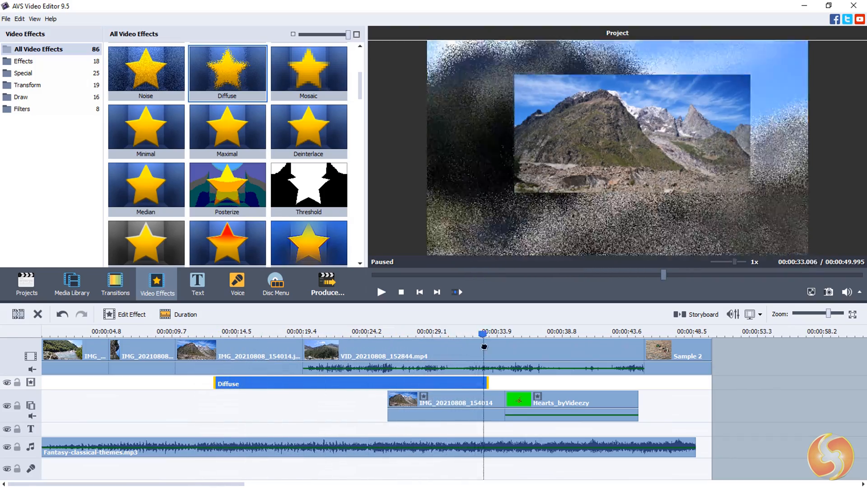
# Step: Swap the Diffuse effect for Pan and Zoom with its start view over the left peak
pyautogui.click(276, 332)
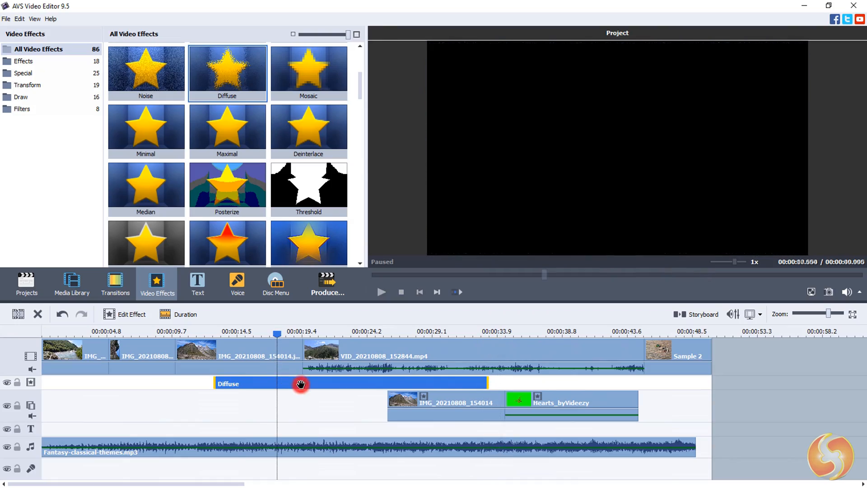
pyautogui.doubleClick(227, 383)
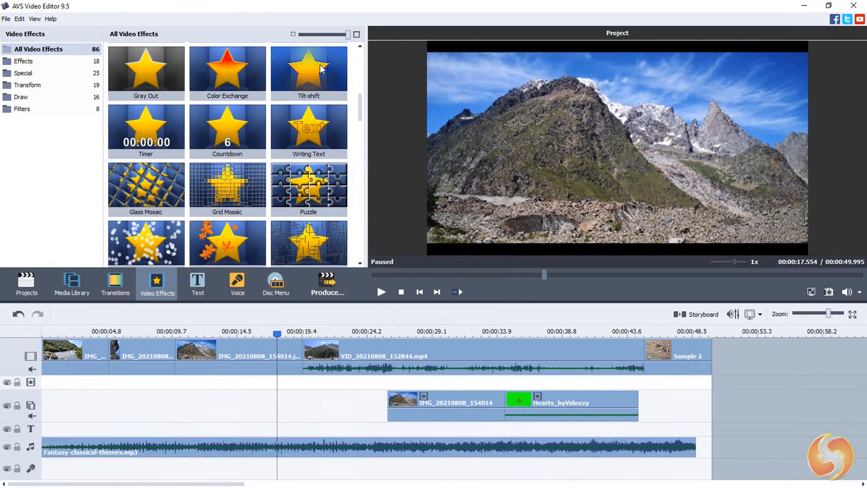
pyautogui.moveTo(309, 69); pyautogui.dragTo(291, 412)
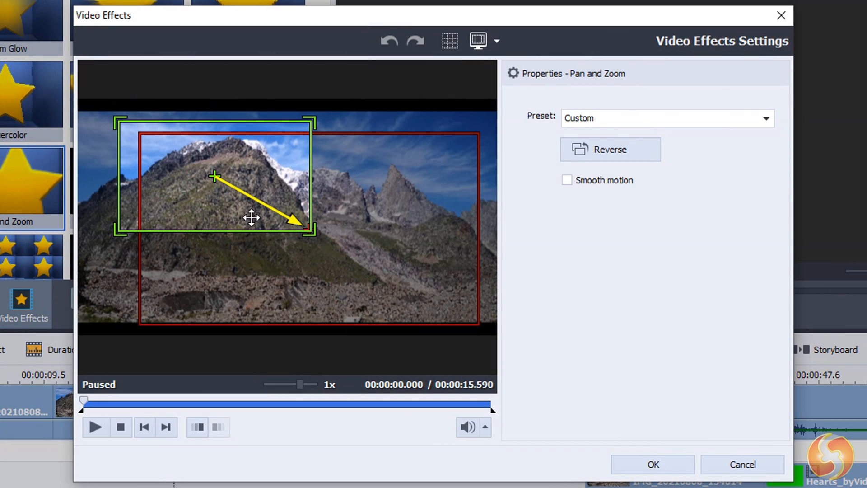
pyautogui.moveTo(313, 235); pyautogui.dragTo(390, 276)
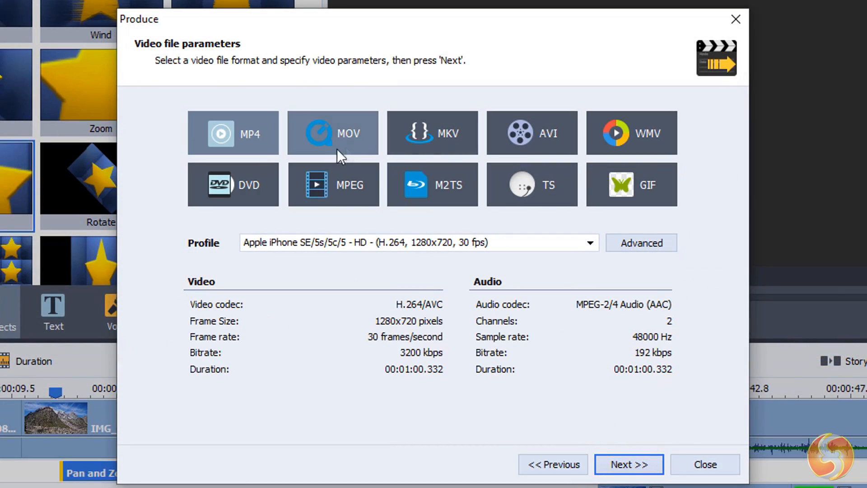
# Step: Try MKV and MPEG, then set MP4 output and browse its profiles to Apple iPhone SE/5s/5c/5 HD
pyautogui.click(431, 132)
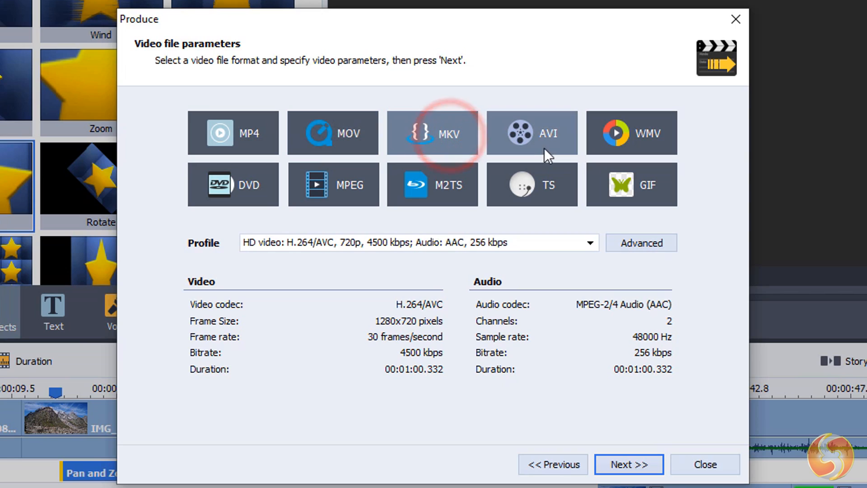
pyautogui.click(233, 185)
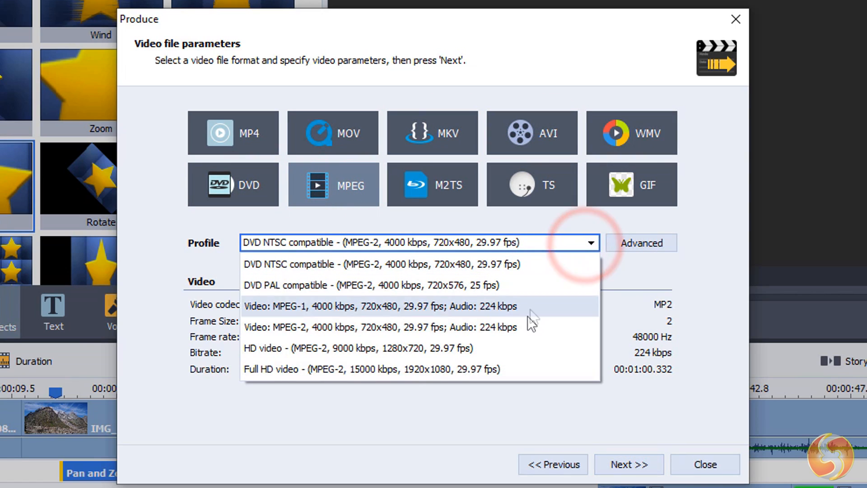
pyautogui.click(233, 132)
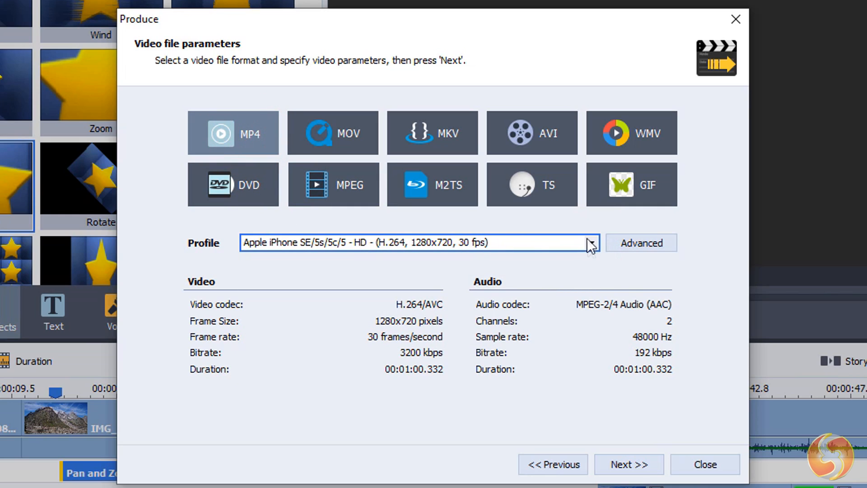
pyautogui.click(591, 243)
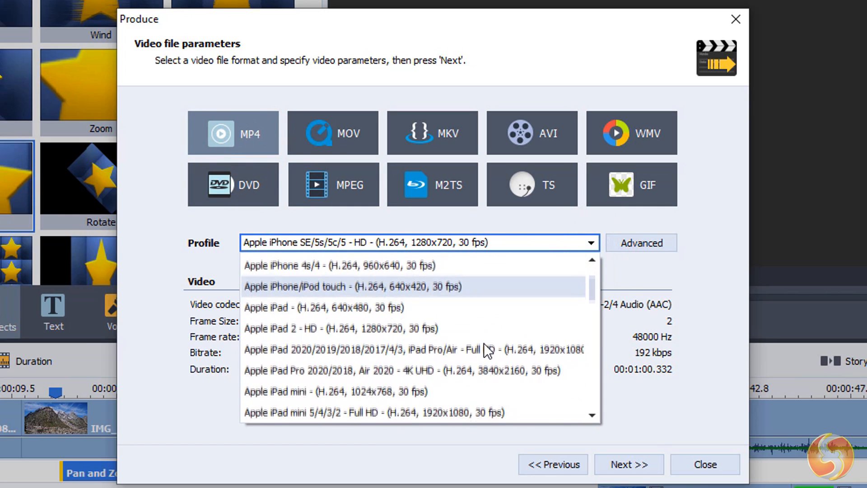
pyautogui.scroll(-3)
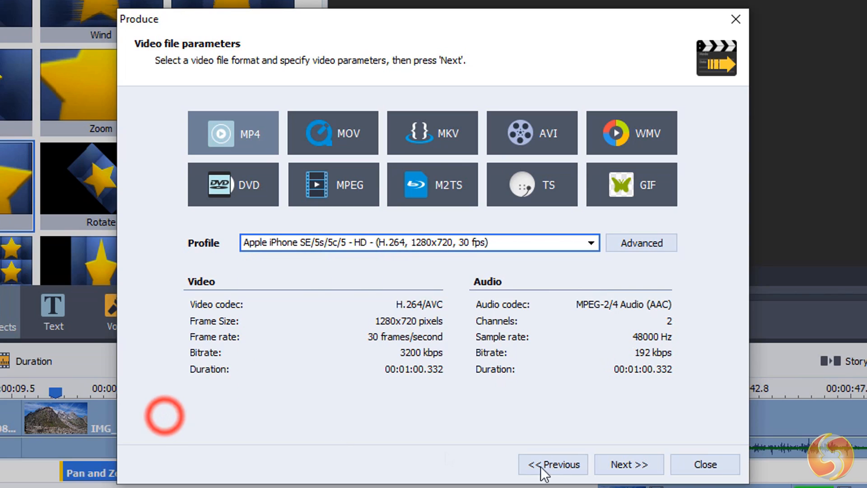
# Step: Return to the output categories, review Device settings and choose Web sharing
pyautogui.click(553, 464)
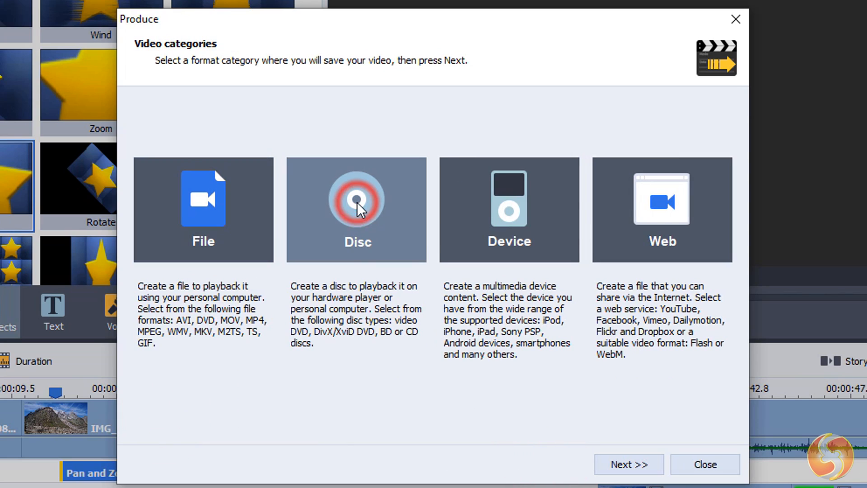
pyautogui.click(591, 242)
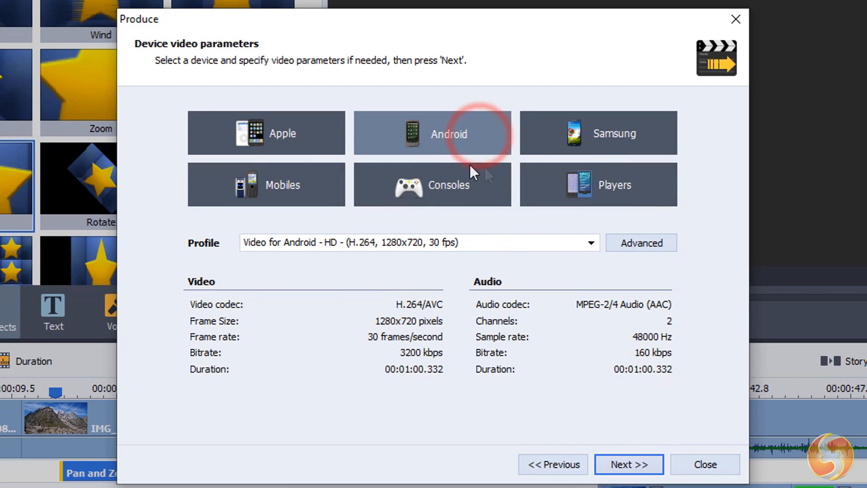
pyautogui.click(598, 133)
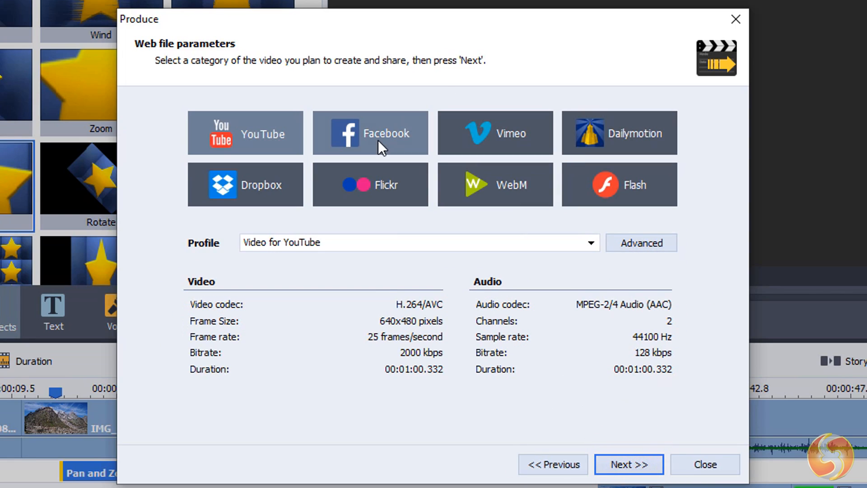
# Step: Try the YouTube 4K UHD and Facebook profiles, then set the Video for Vimeo profile
pyautogui.click(590, 242)
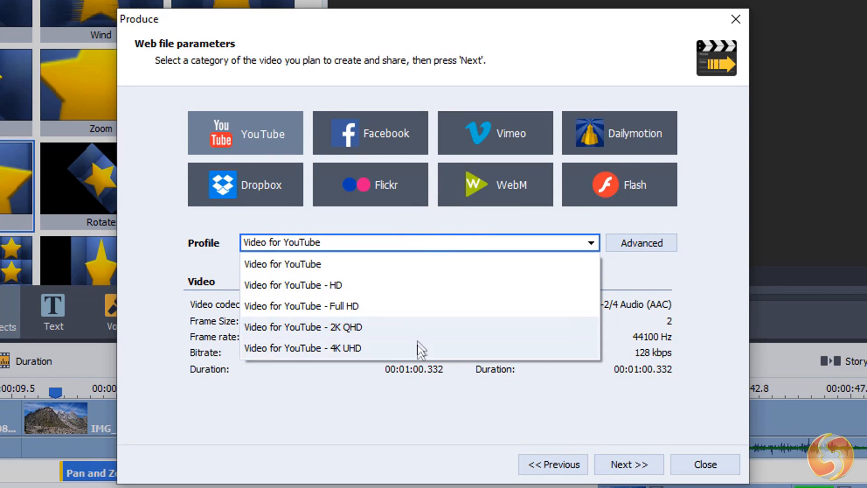
pyautogui.click(303, 348)
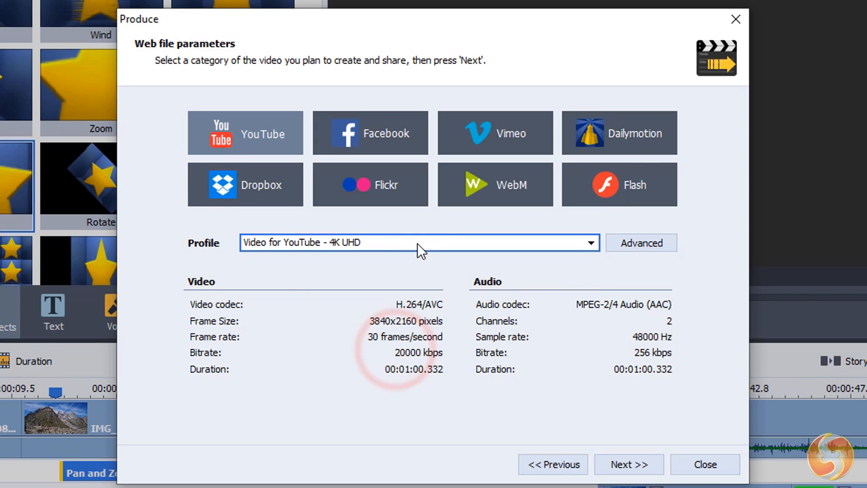
pyautogui.click(370, 132)
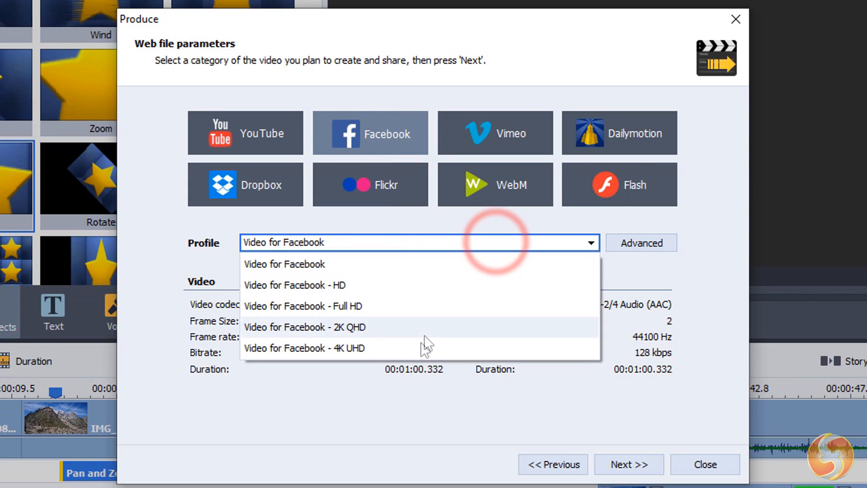
pyautogui.click(494, 133)
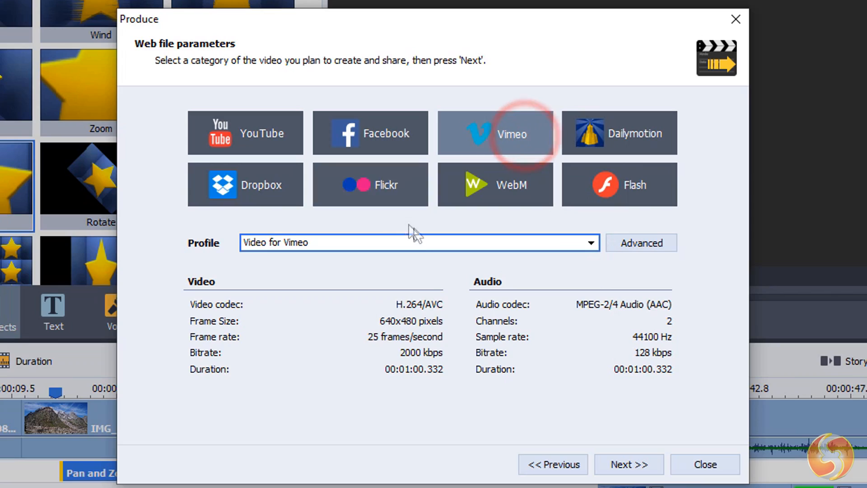